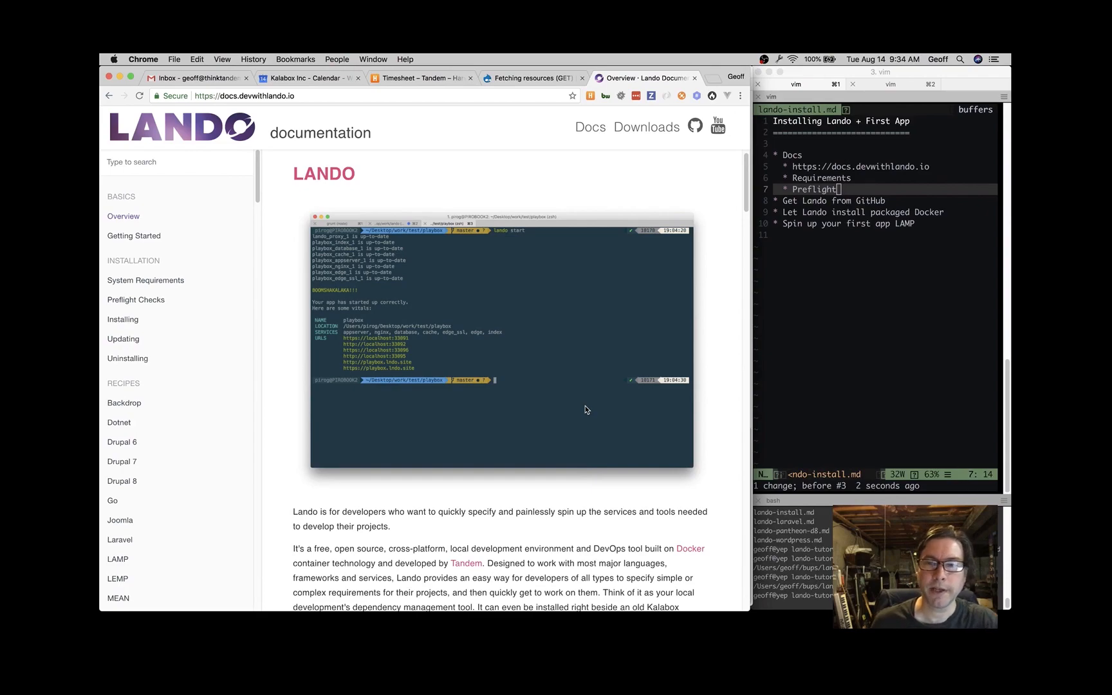
{"action": "mouse_move", "coordinate": [503, 192]}
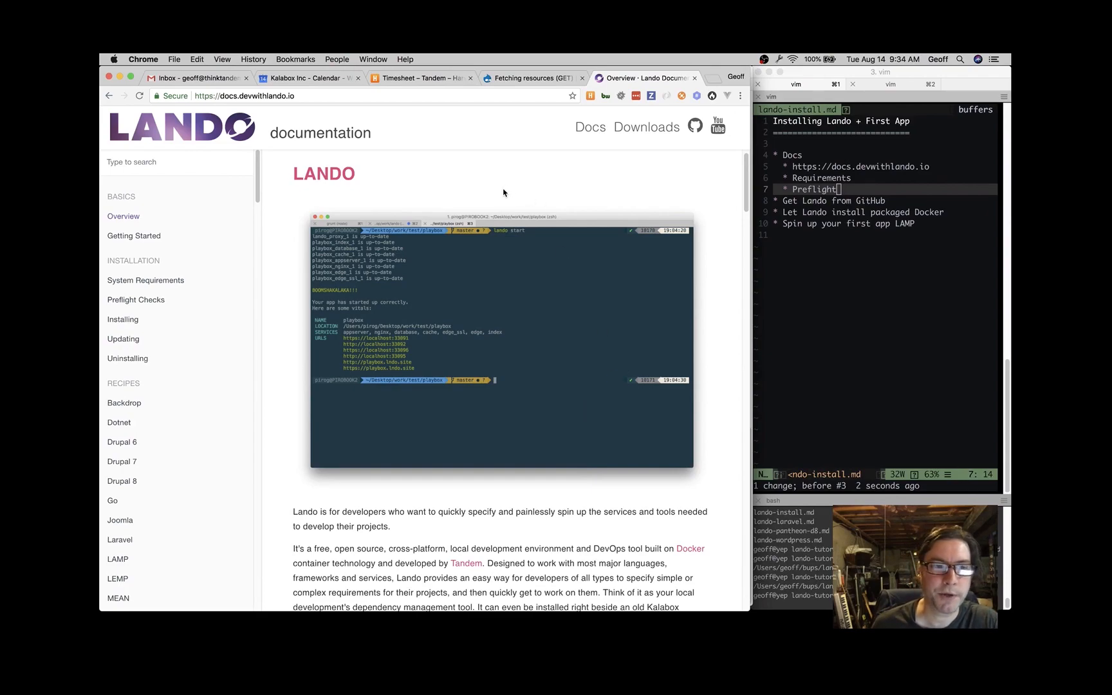
{"action": "mouse_move", "coordinate": [891, 168]}
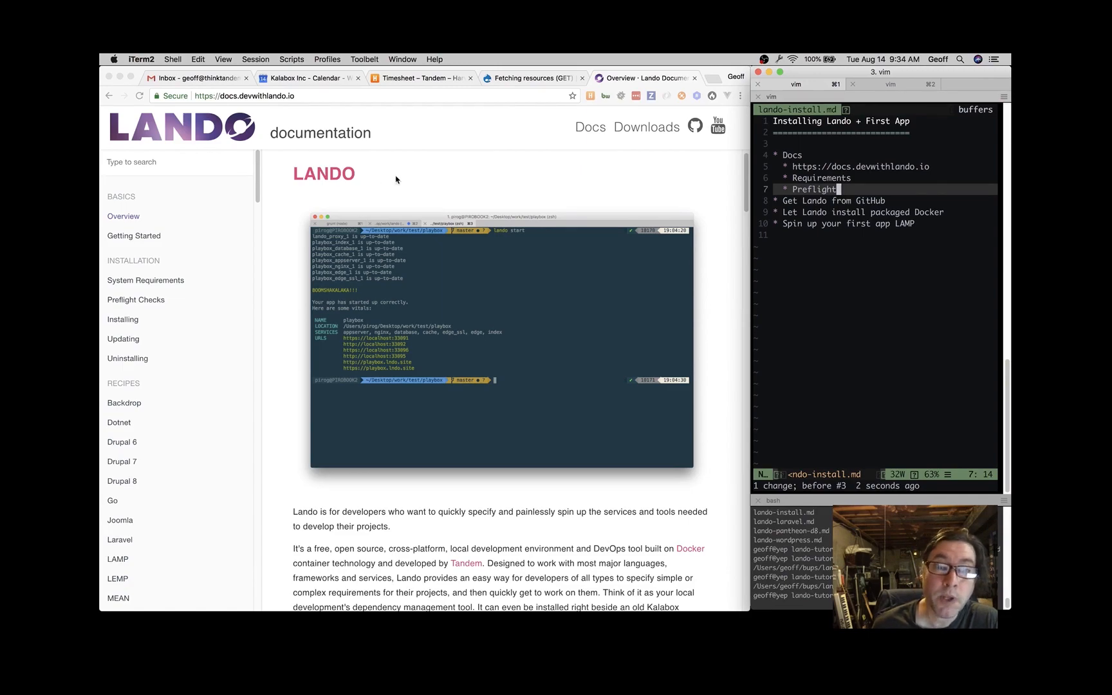
Step: View the System Requirements page listing supported OSes, hardware and Docker engine needs
{"action": "left_click", "coordinate": [287, 285]}
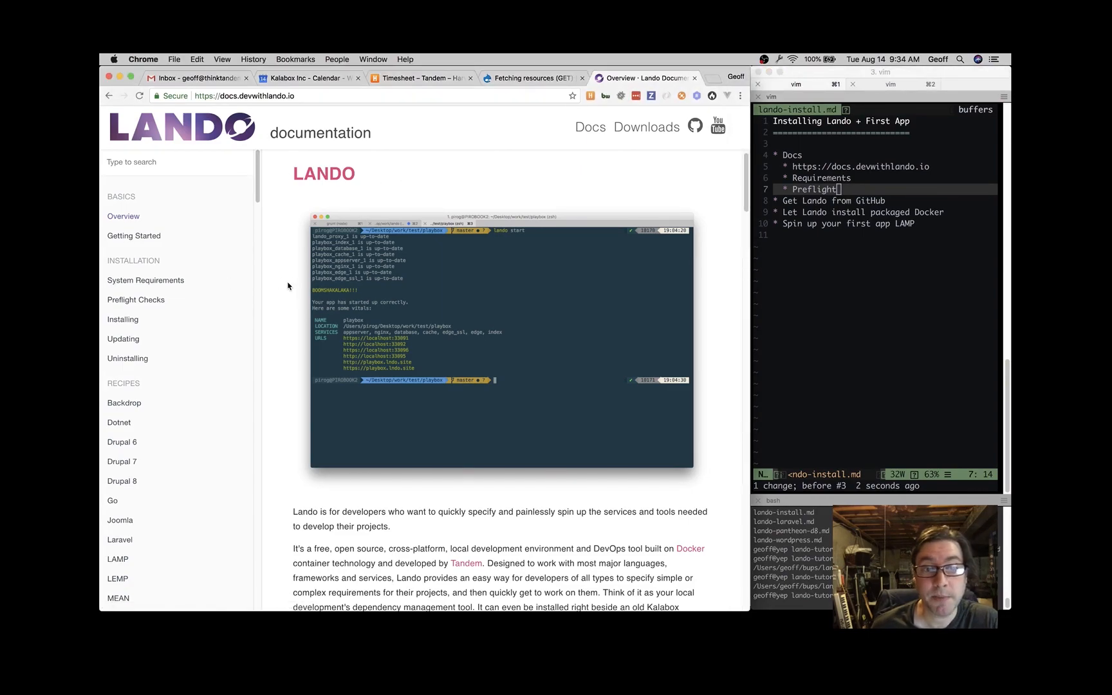
{"action": "mouse_move", "coordinate": [222, 348]}
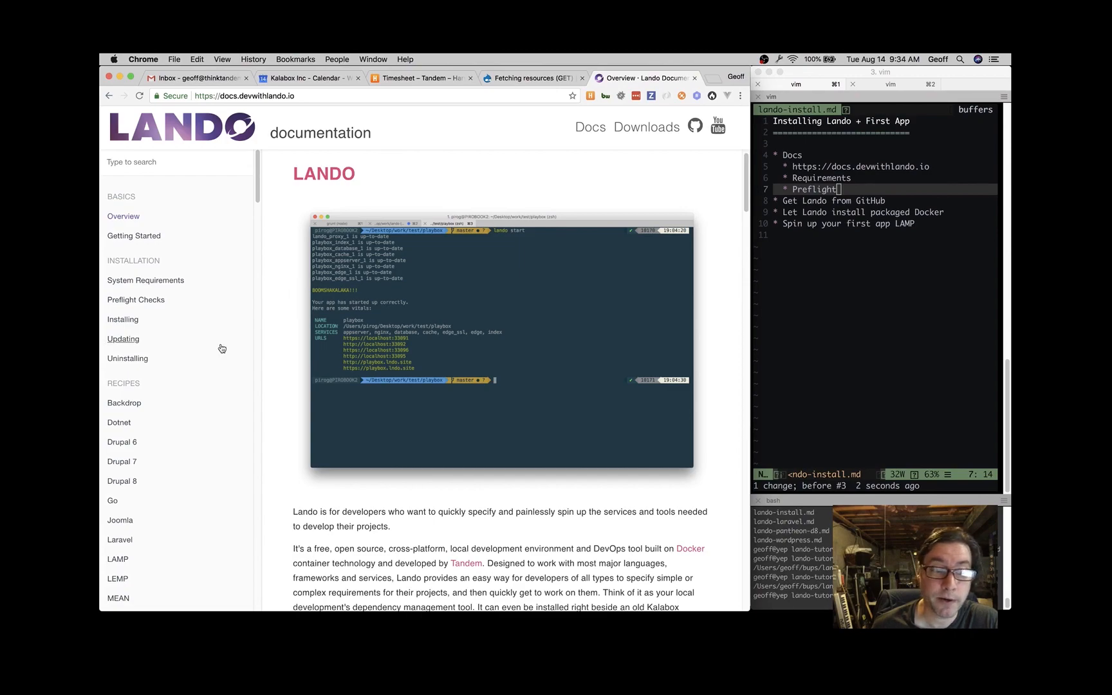
{"action": "mouse_move", "coordinate": [118, 422]}
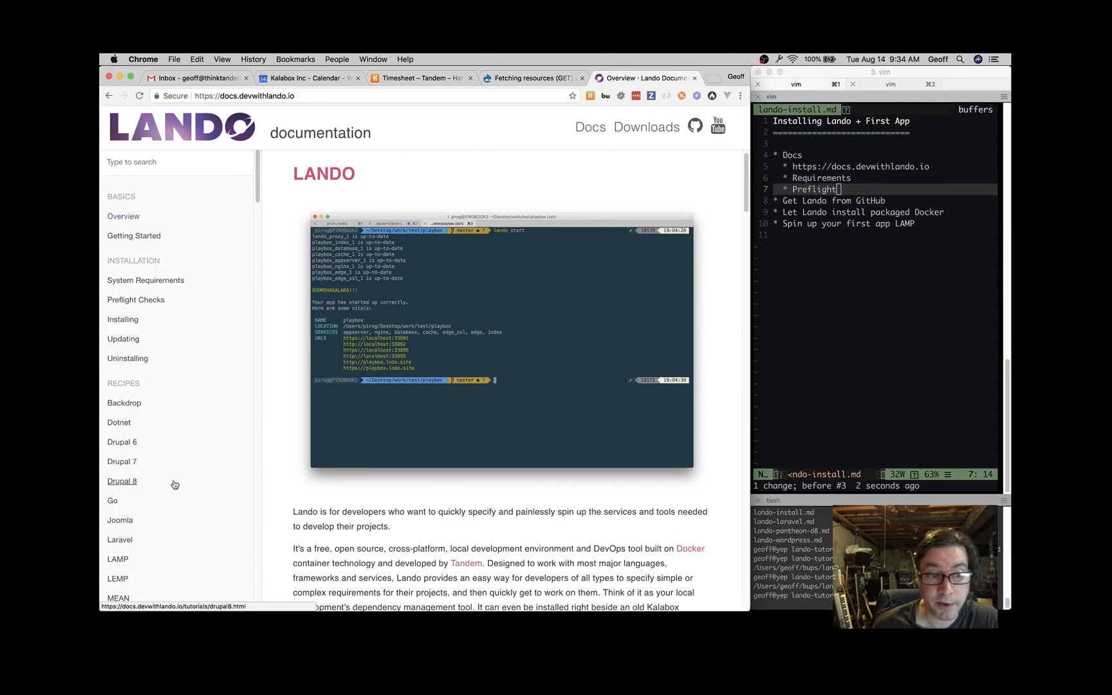
{"action": "mouse_move", "coordinate": [406, 192]}
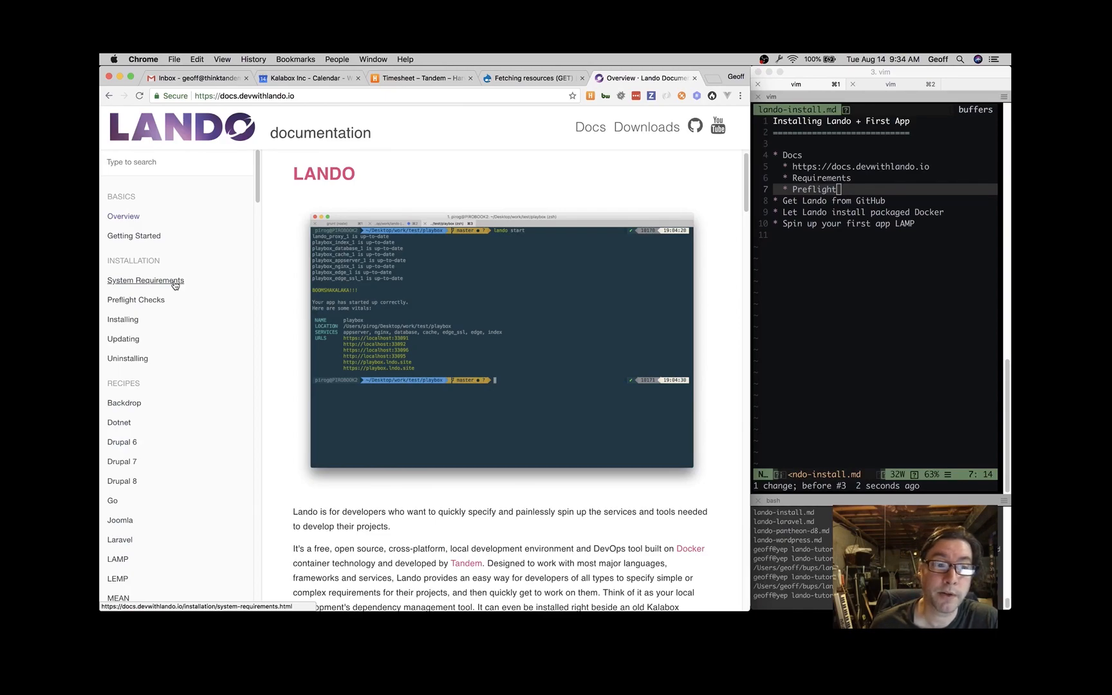
{"action": "left_click", "coordinate": [146, 280]}
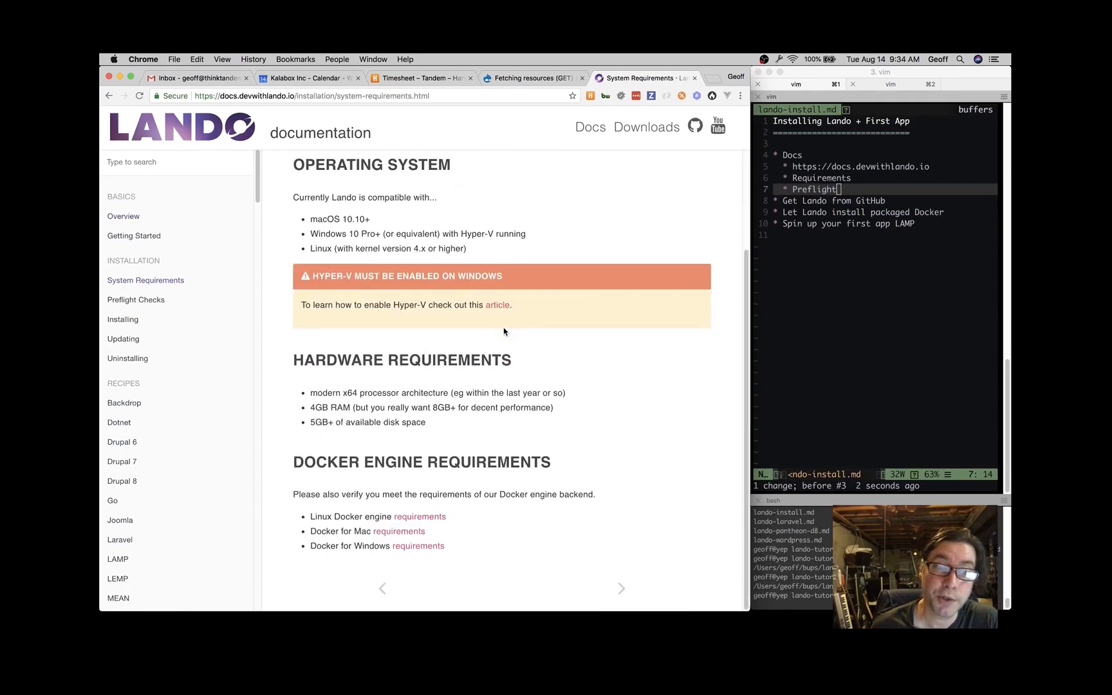
{"action": "scroll", "scroll_direction": "up", "scroll_amount": 3}
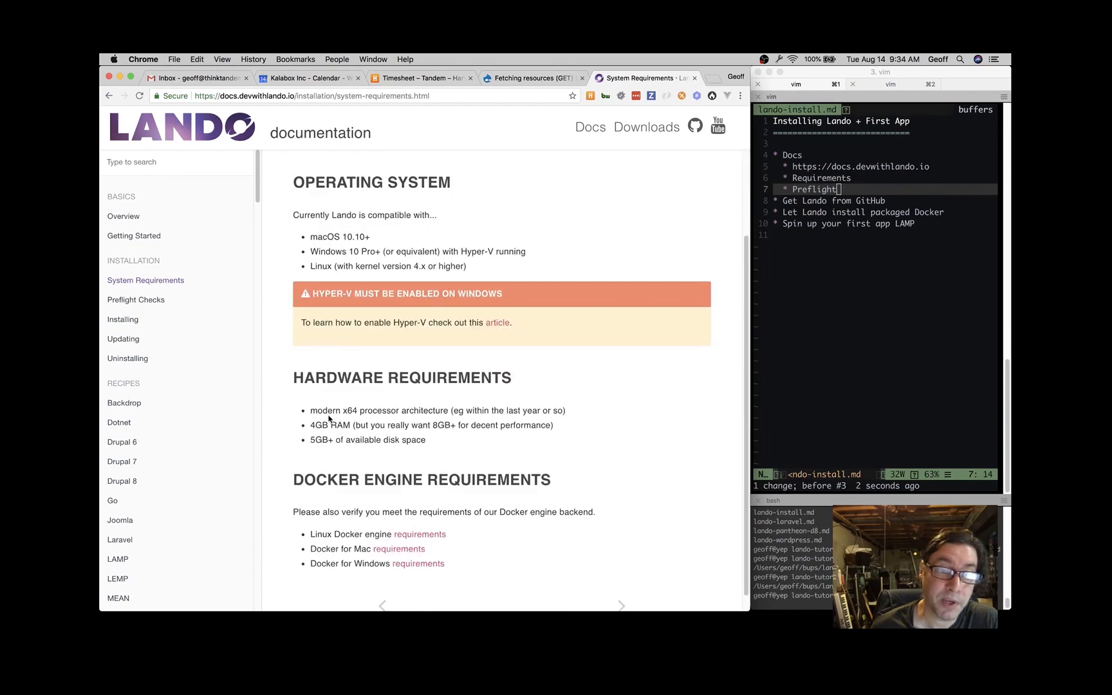
{"action": "mouse_move", "coordinate": [317, 436]}
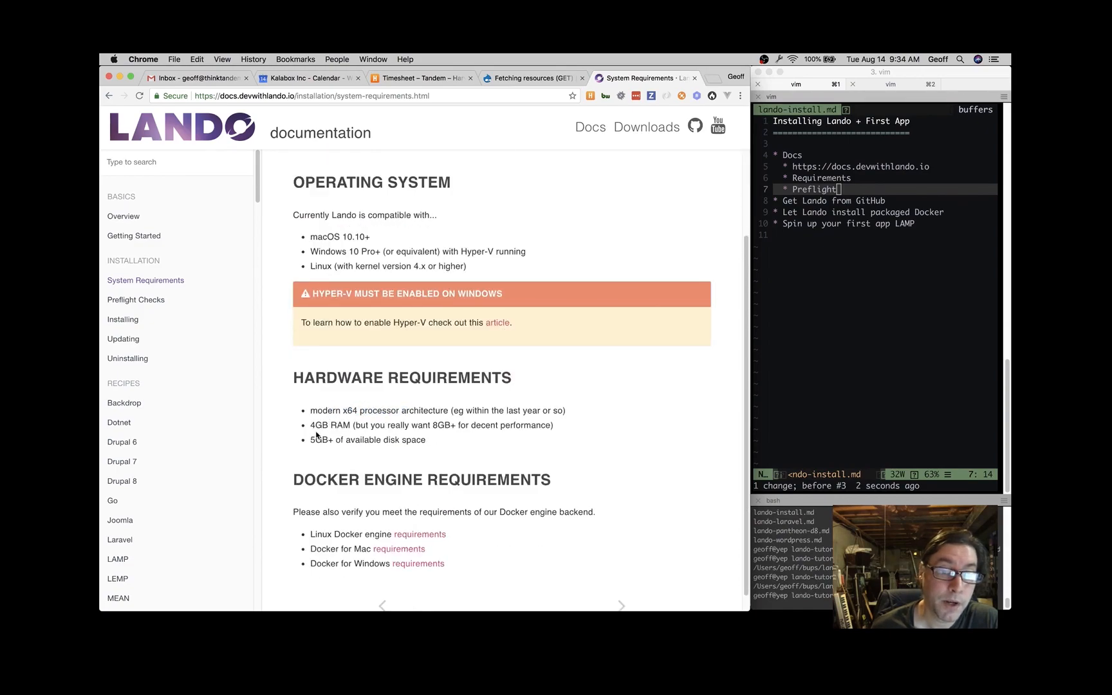
{"action": "mouse_move", "coordinate": [361, 451]}
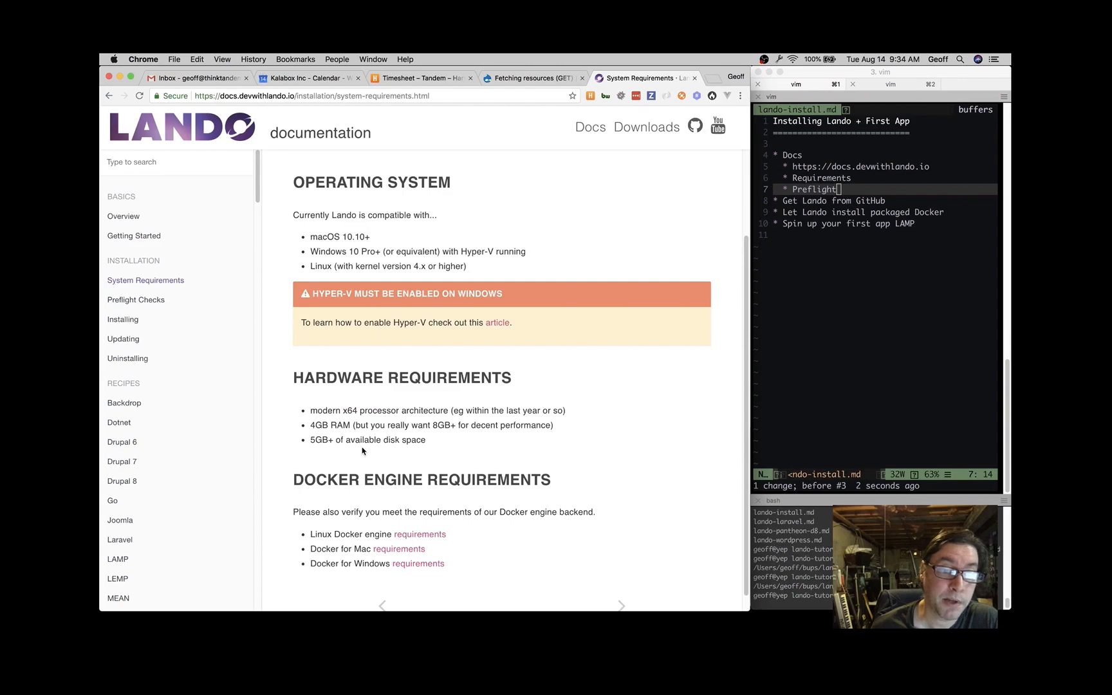
{"action": "mouse_move", "coordinate": [413, 561]}
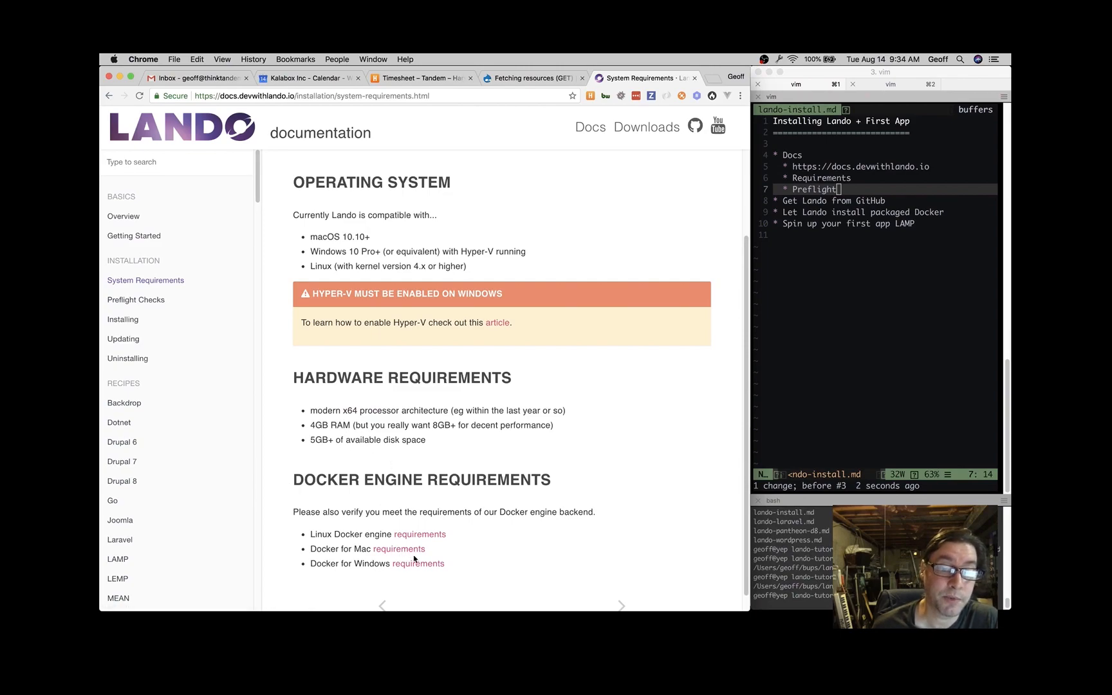
{"action": "mouse_move", "coordinate": [471, 517]}
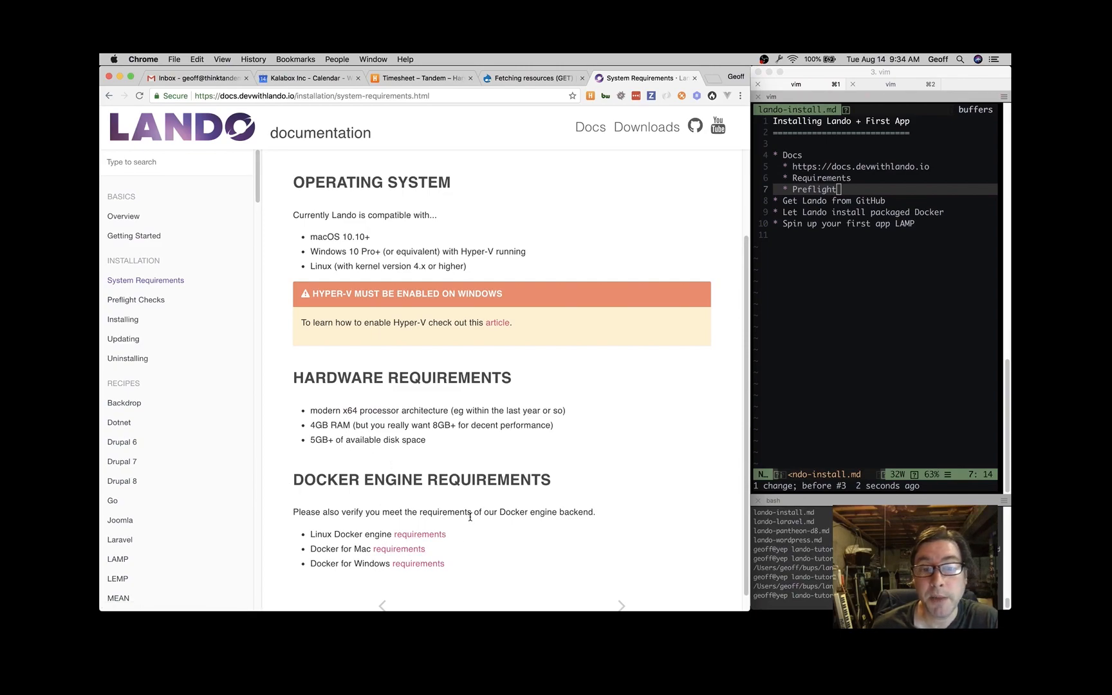
{"action": "mouse_move", "coordinate": [415, 423]}
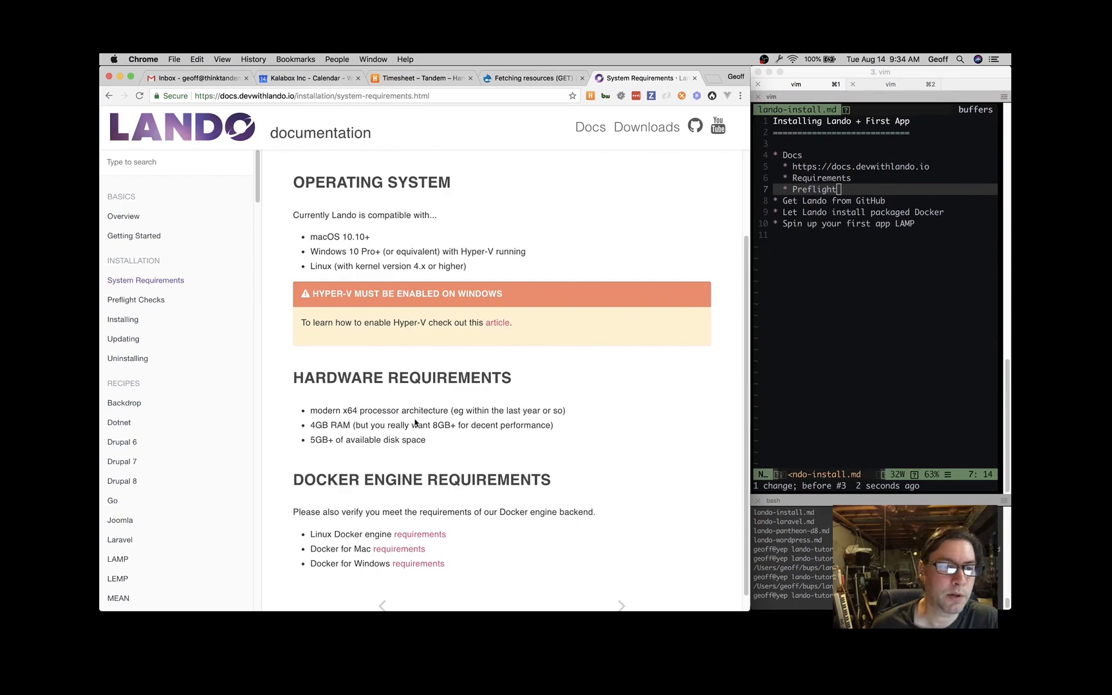
{"action": "mouse_move", "coordinate": [135, 299]}
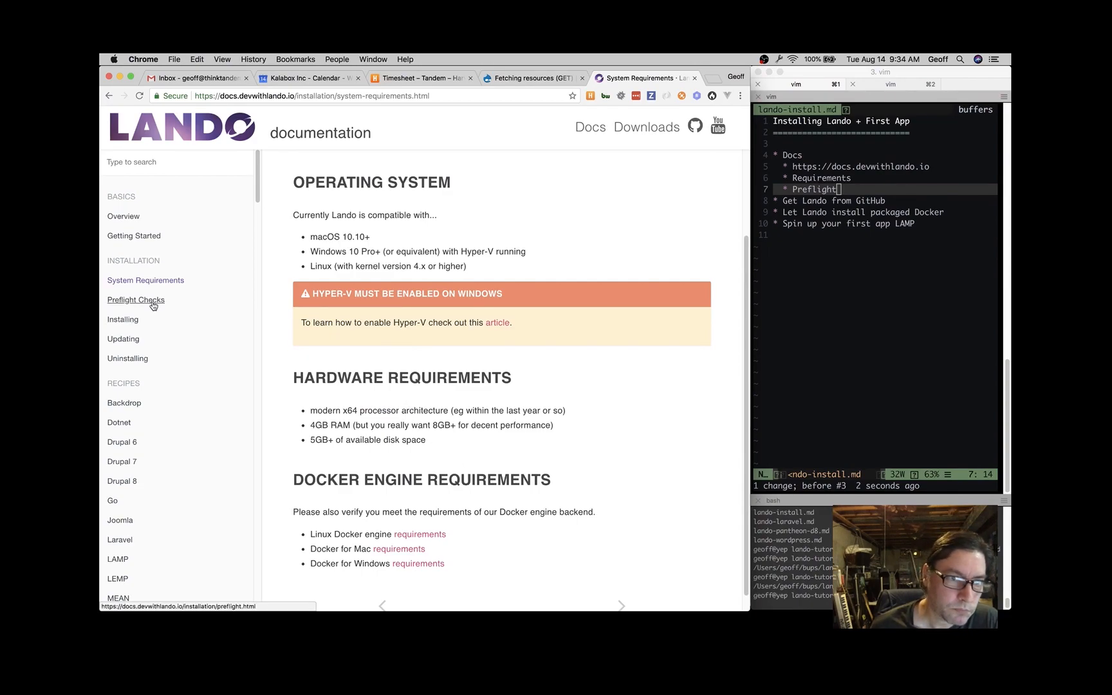
Step: View the Preflight Checks page of required and optional pre-install checks
{"action": "left_click", "coordinate": [135, 300]}
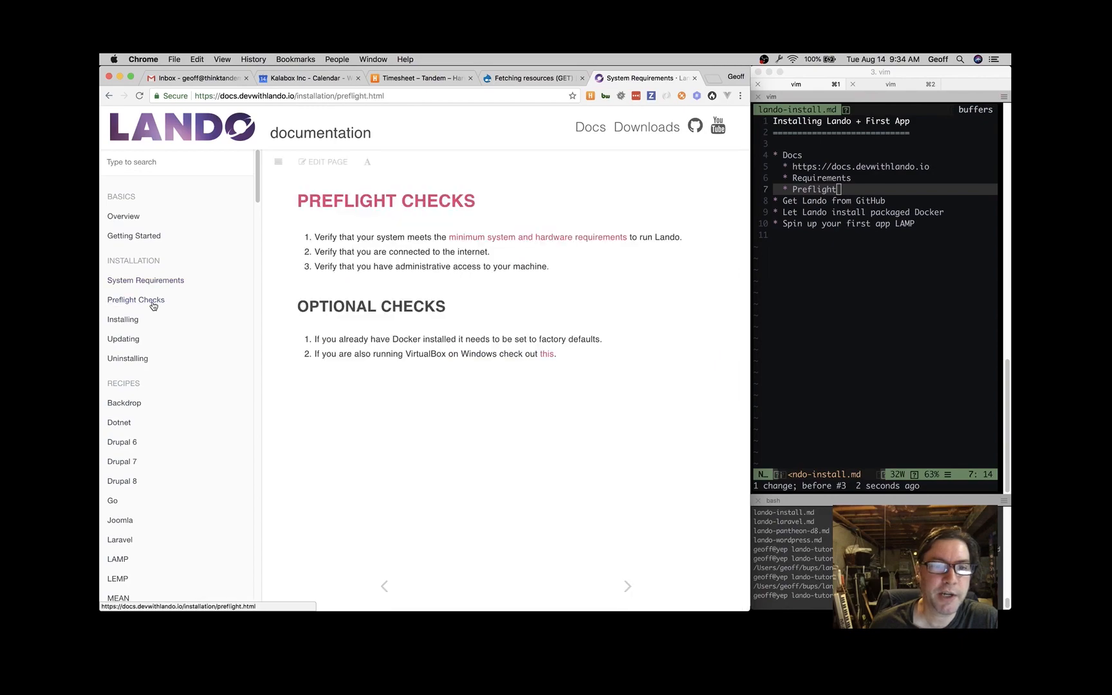
{"action": "left_click", "coordinate": [135, 300]}
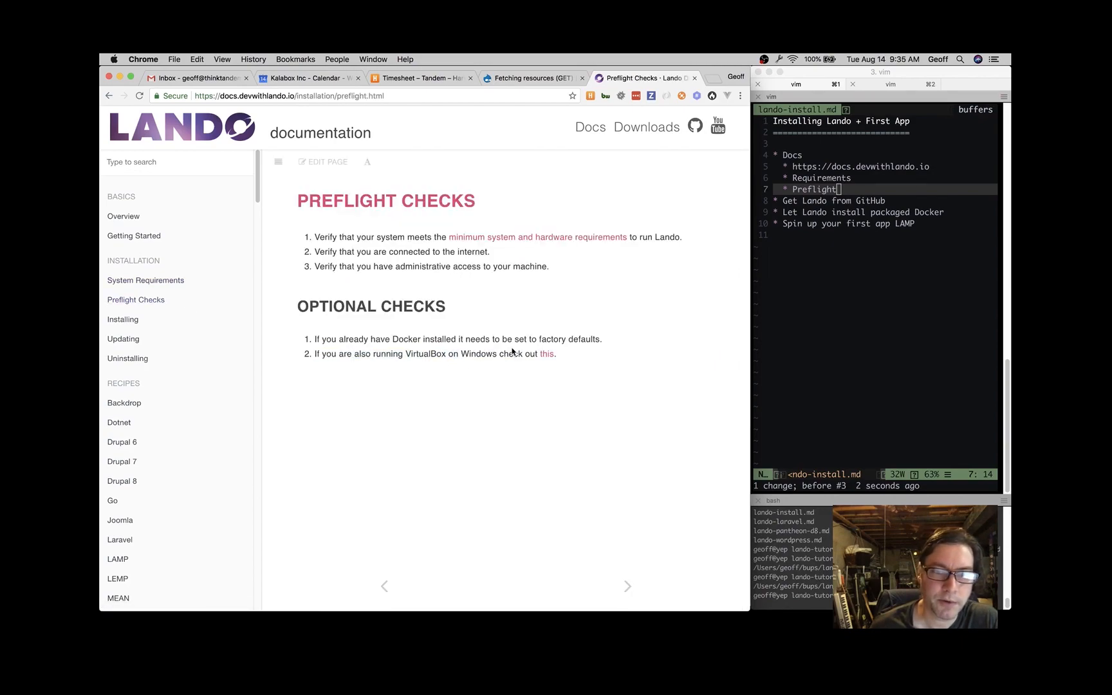
{"action": "mouse_move", "coordinate": [523, 387]}
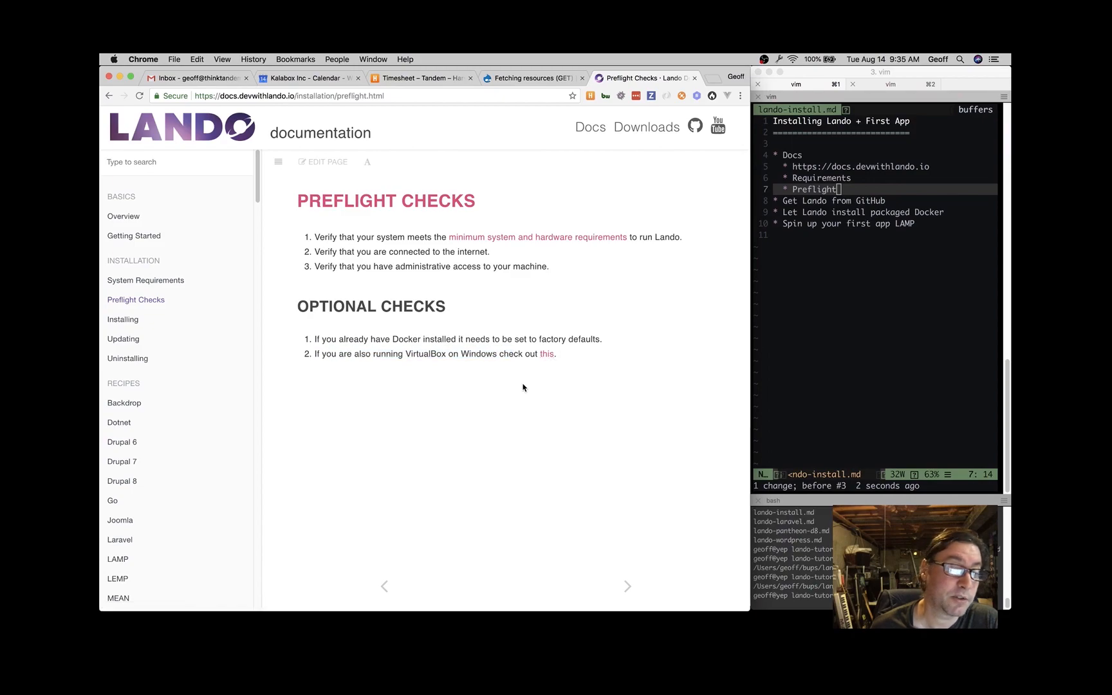
{"action": "mouse_move", "coordinate": [453, 408]}
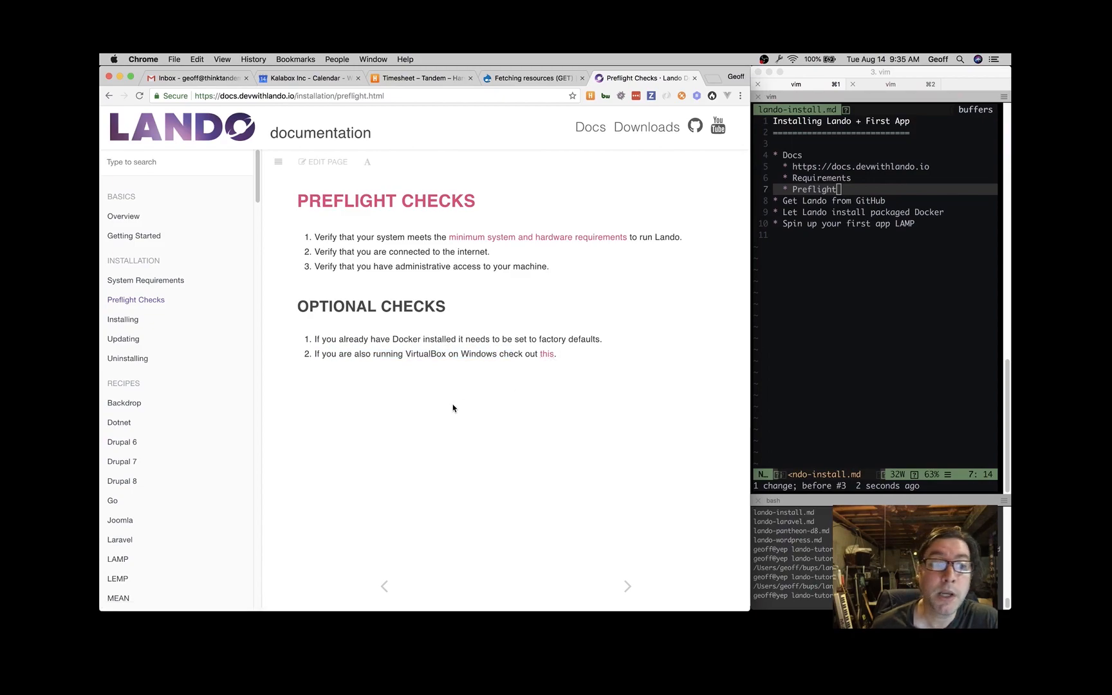
{"action": "mouse_move", "coordinate": [398, 324]}
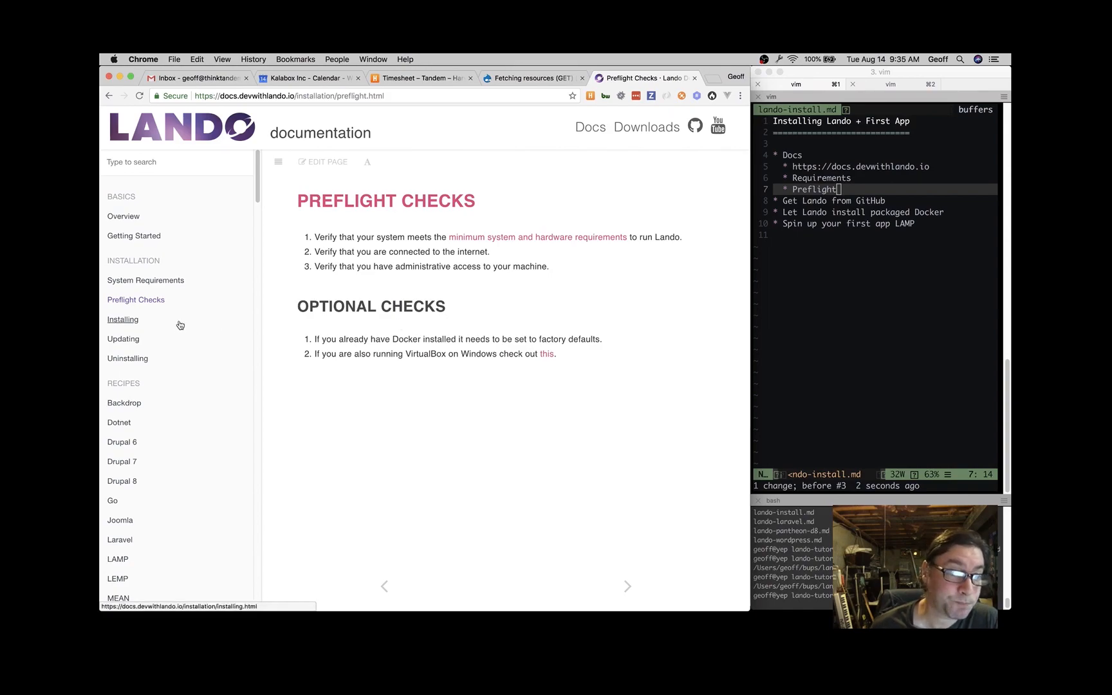
Step: View the Installing page and follow its macOS GitHub download link into a new tab
{"action": "left_click", "coordinate": [122, 320]}
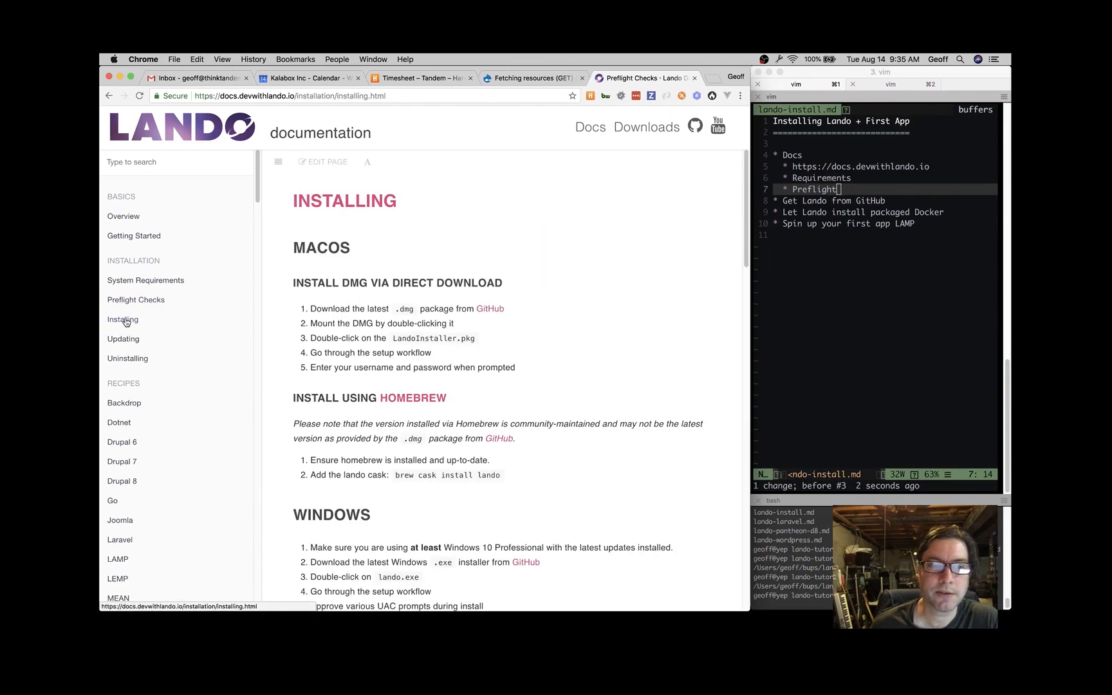
{"action": "left_click", "coordinate": [123, 320]}
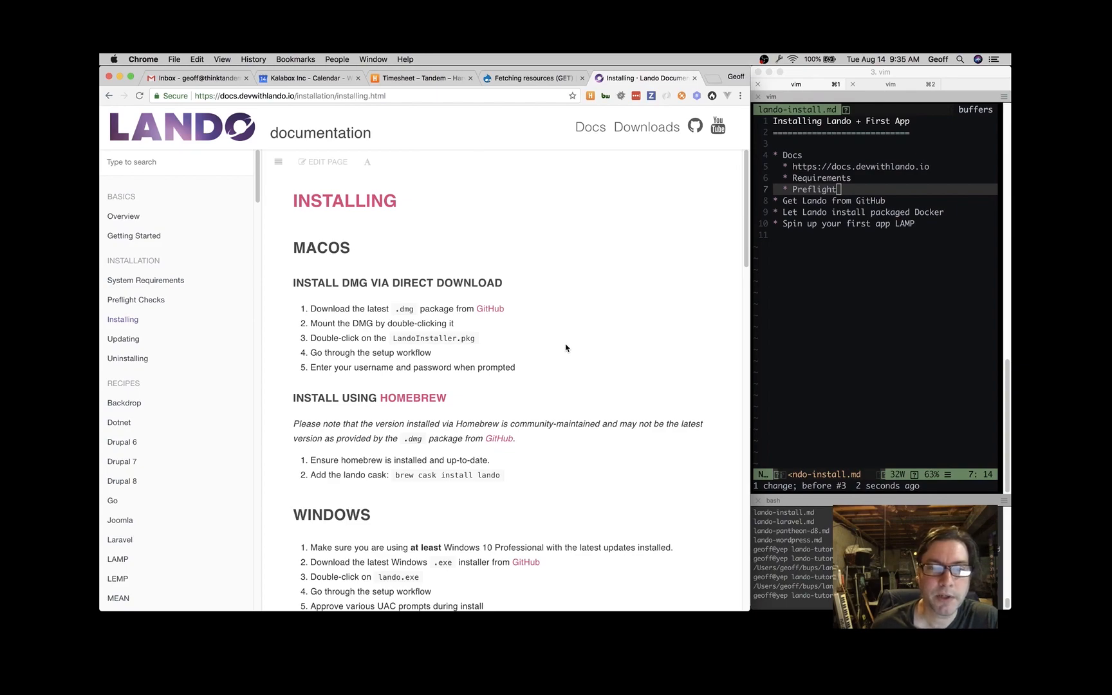
{"action": "mouse_move", "coordinate": [490, 308]}
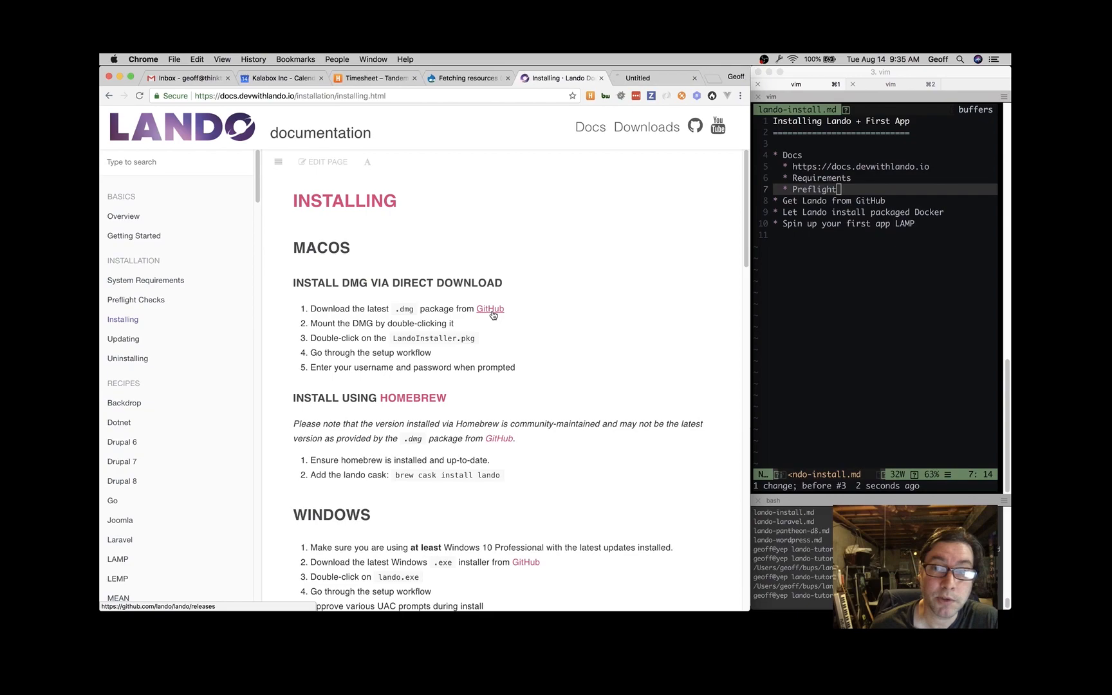
{"action": "left_click", "coordinate": [489, 308]}
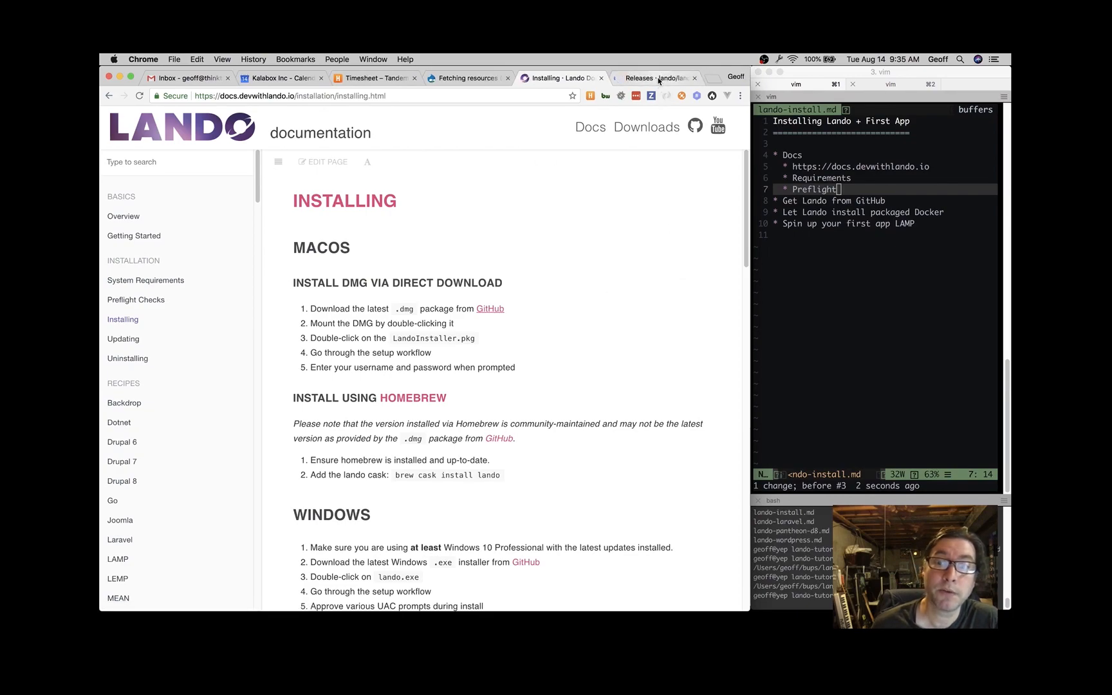
Step: Download lando-v3.0.0-beta.47.dmg from the release Assets and save it
{"action": "left_click", "coordinate": [653, 78]}
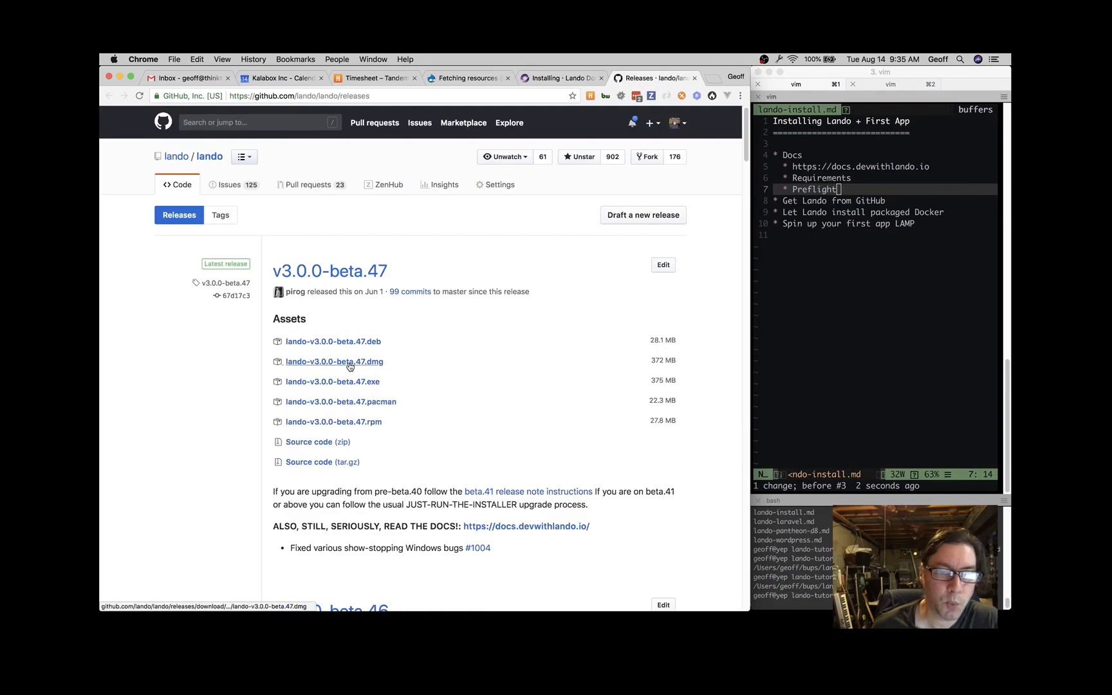
{"action": "mouse_move", "coordinate": [374, 372]}
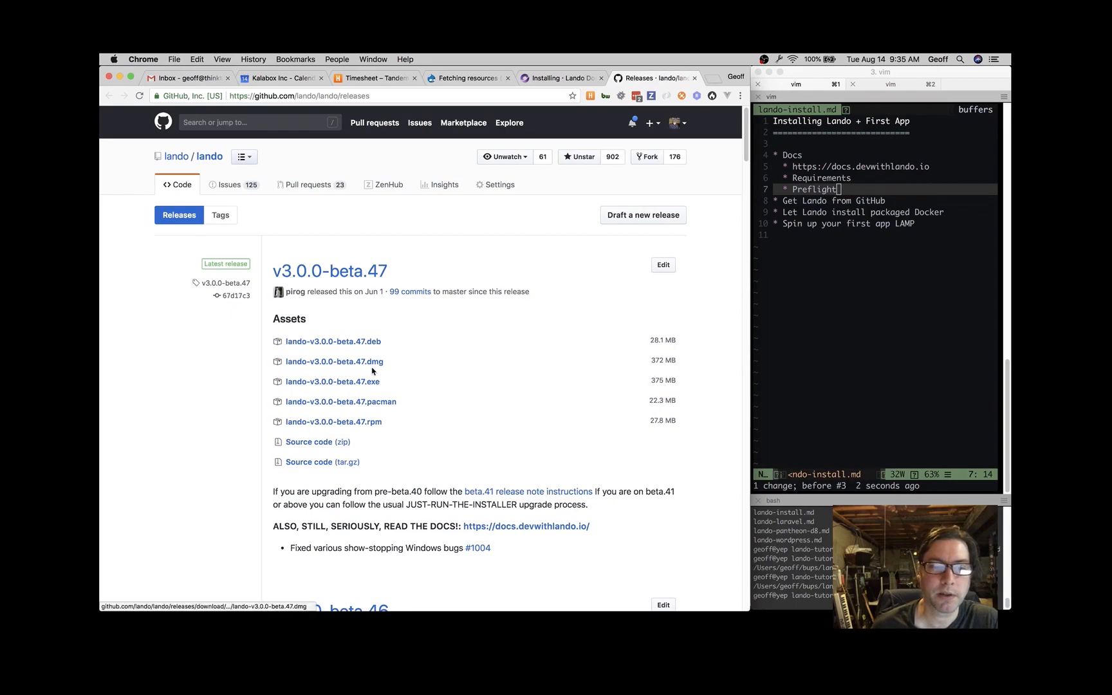
{"action": "mouse_move", "coordinate": [335, 361]}
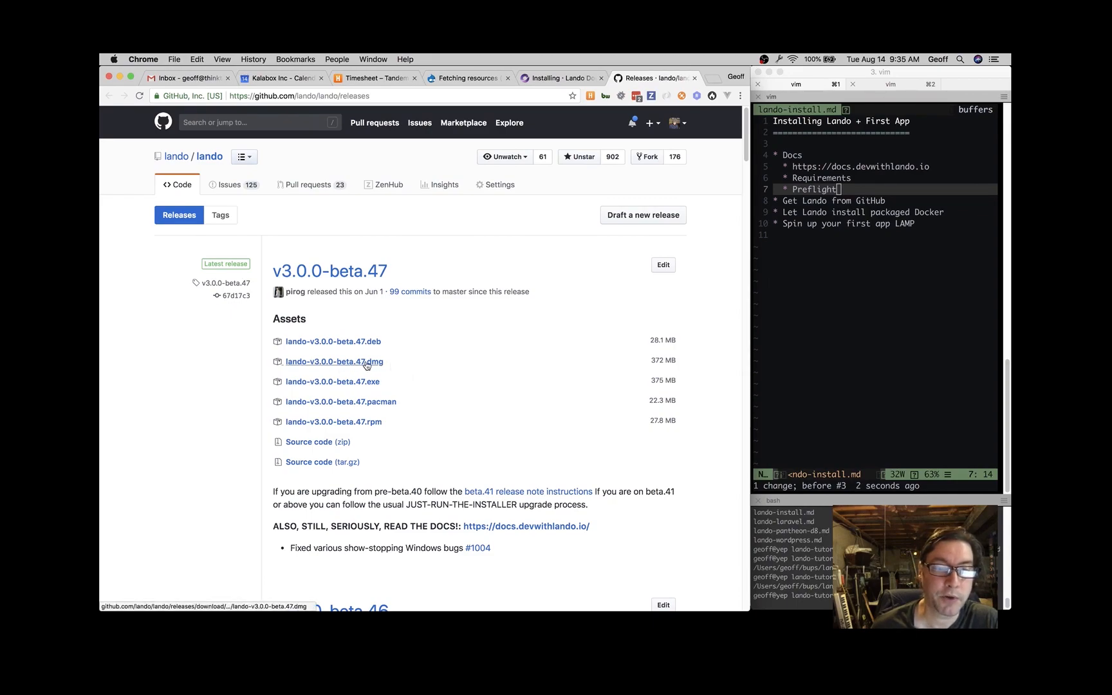
{"action": "mouse_move", "coordinate": [443, 374]}
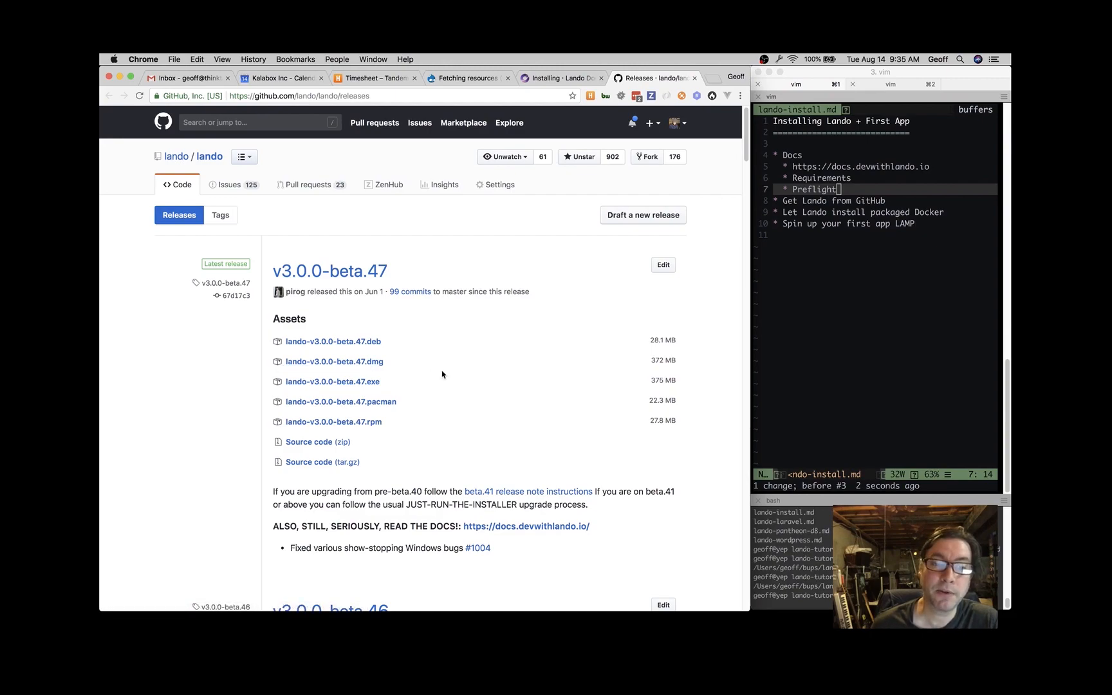
{"action": "mouse_move", "coordinate": [333, 361]}
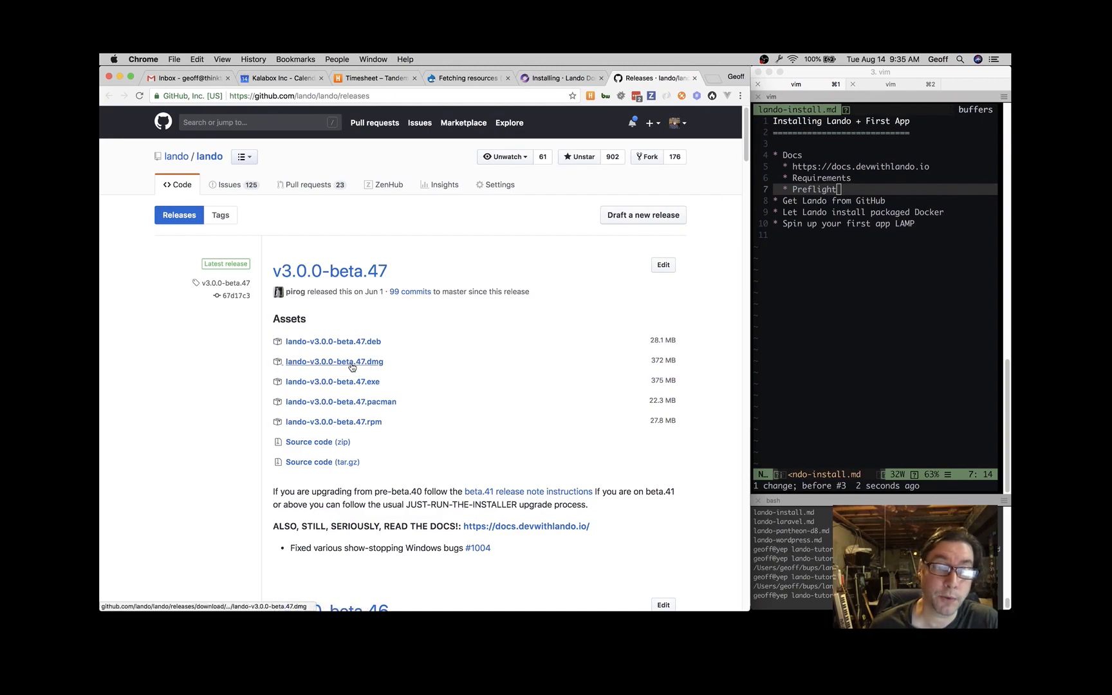
{"action": "mouse_move", "coordinate": [334, 361]}
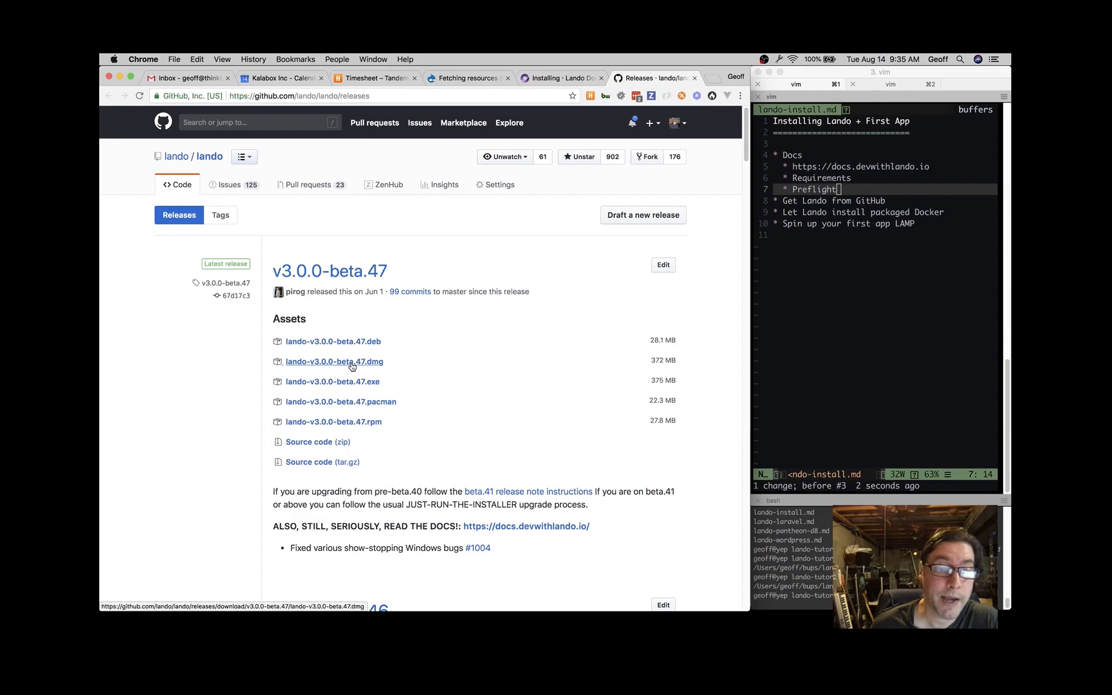
{"action": "left_click", "coordinate": [335, 362]}
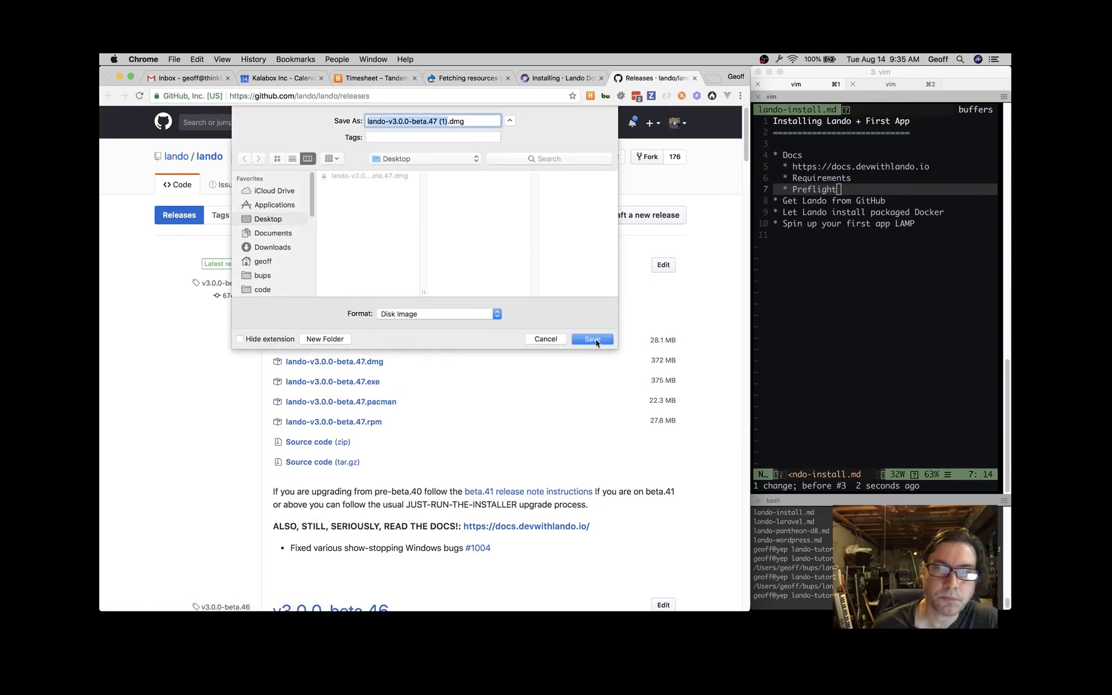
{"action": "left_click", "coordinate": [591, 339]}
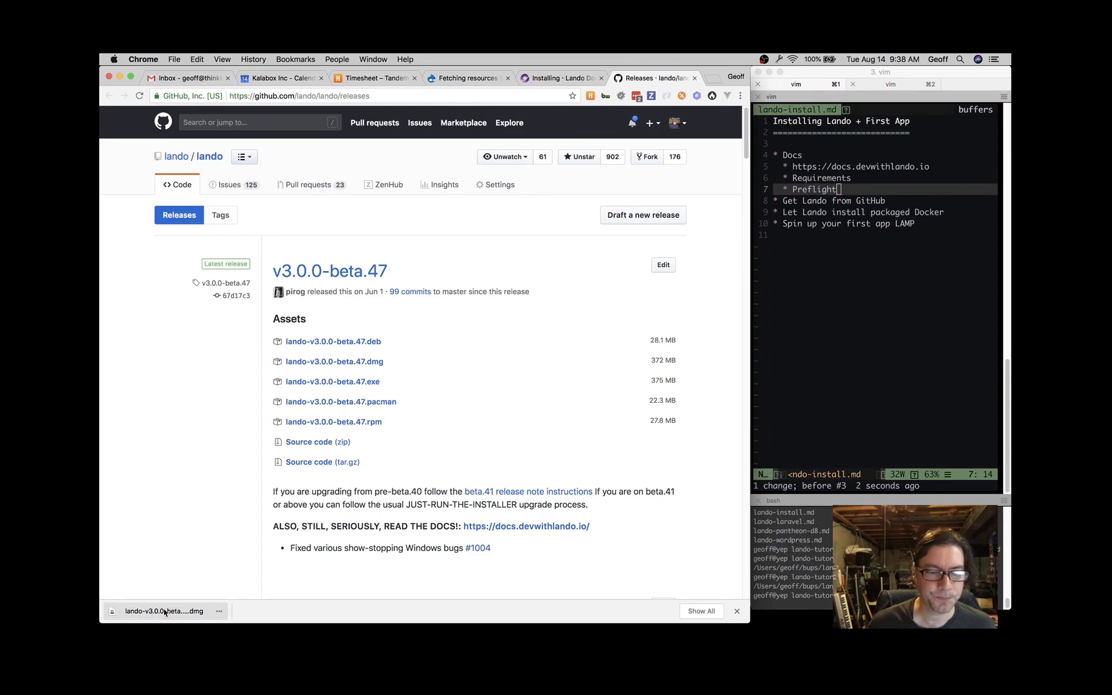
Step: Mount the downloaded Lando disk image and launch LandoInstaller.pkg
{"action": "left_click", "coordinate": [167, 611]}
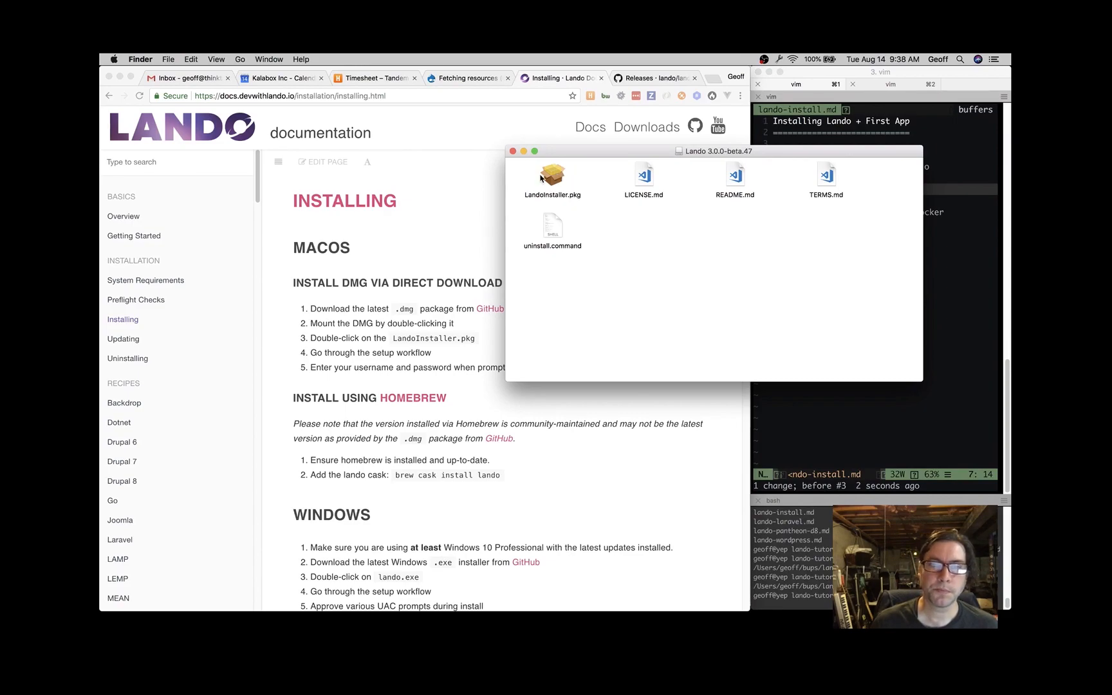
{"action": "double_click", "coordinate": [551, 178]}
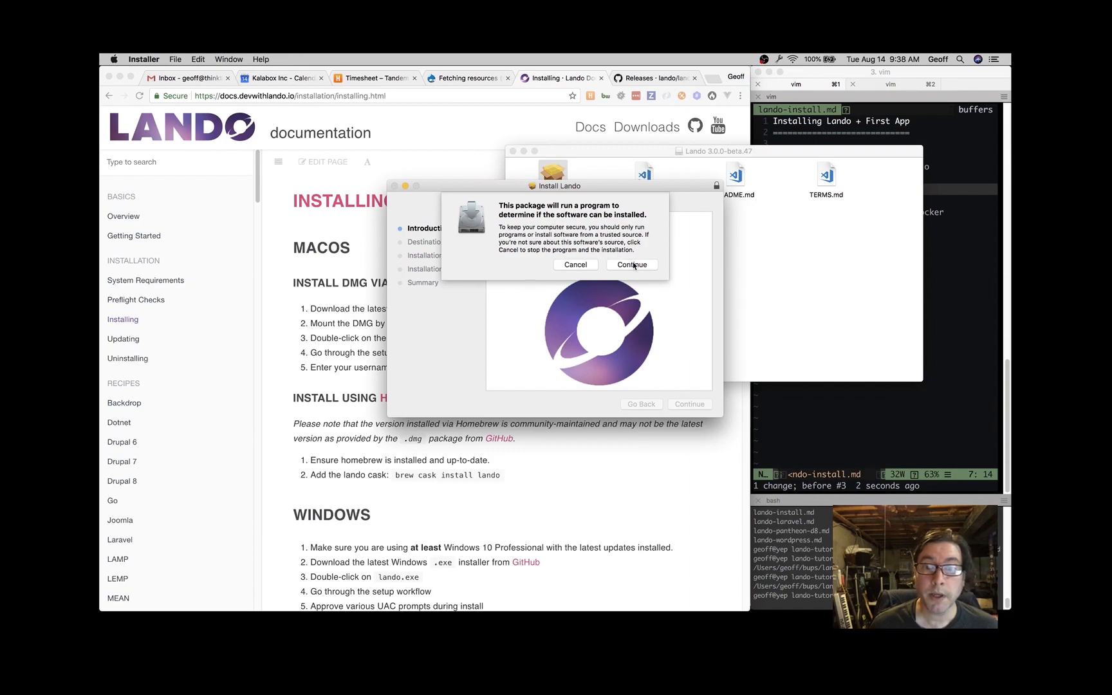
Step: Allow the installer's program check and acknowledge the Docker-already-installed warning
{"action": "left_click", "coordinate": [631, 265]}
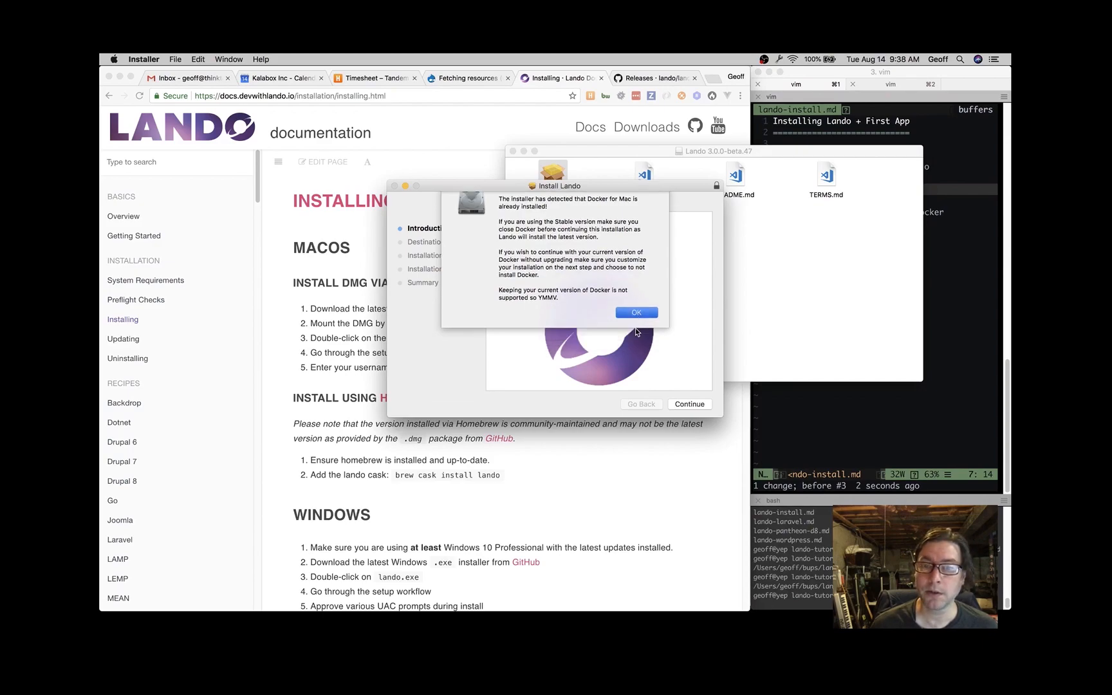
{"action": "left_click", "coordinate": [636, 313]}
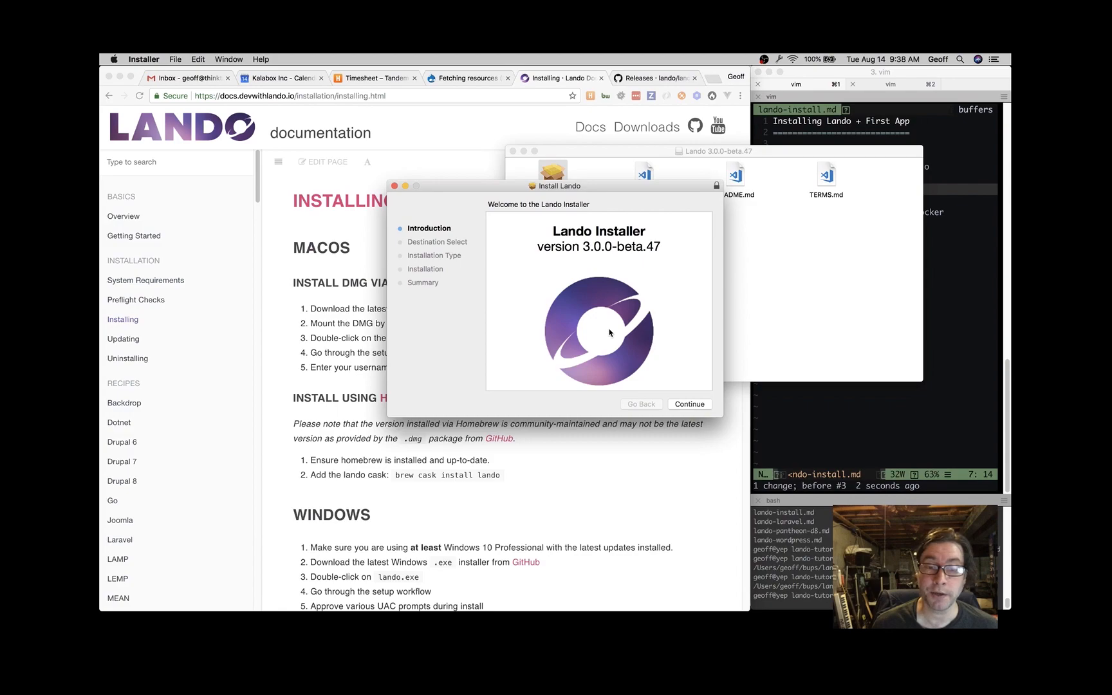
Step: Continue past the introduction, review the customizable packages and return to Standard Install
{"action": "left_click", "coordinate": [687, 404]}
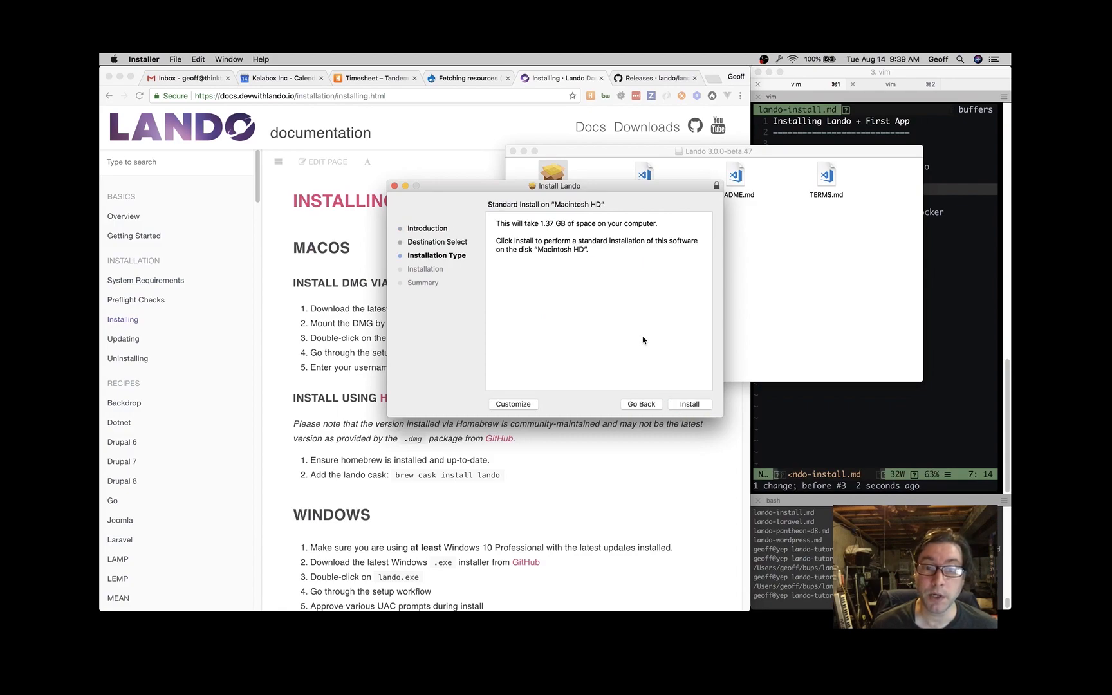
{"action": "mouse_move", "coordinate": [514, 412]}
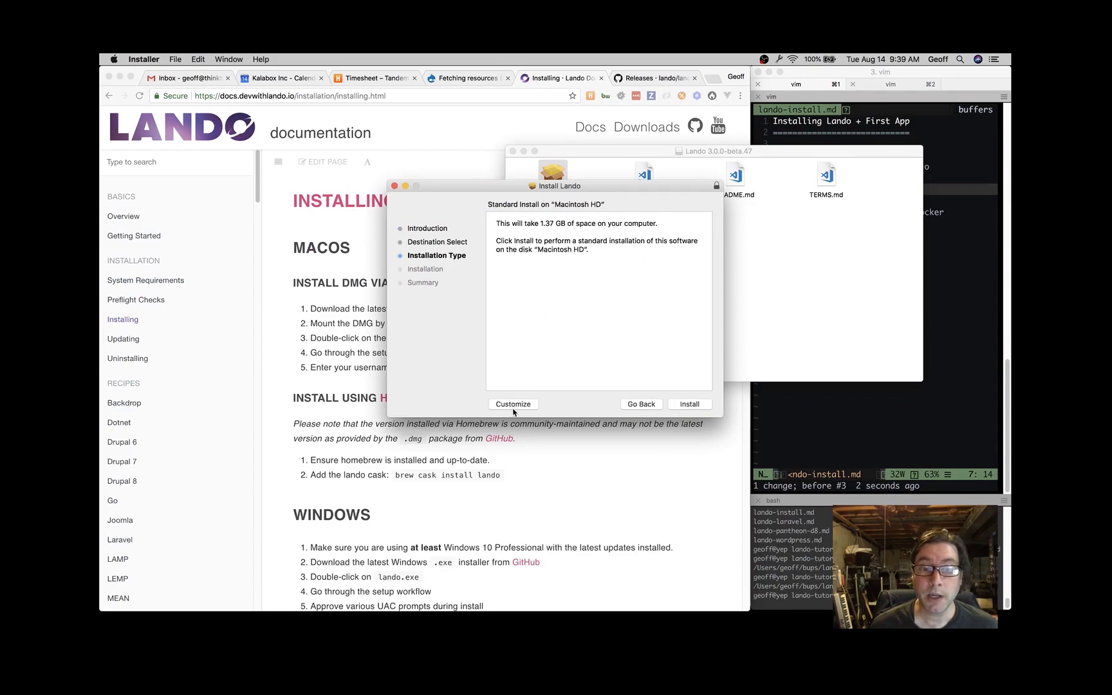
{"action": "left_click", "coordinate": [513, 403]}
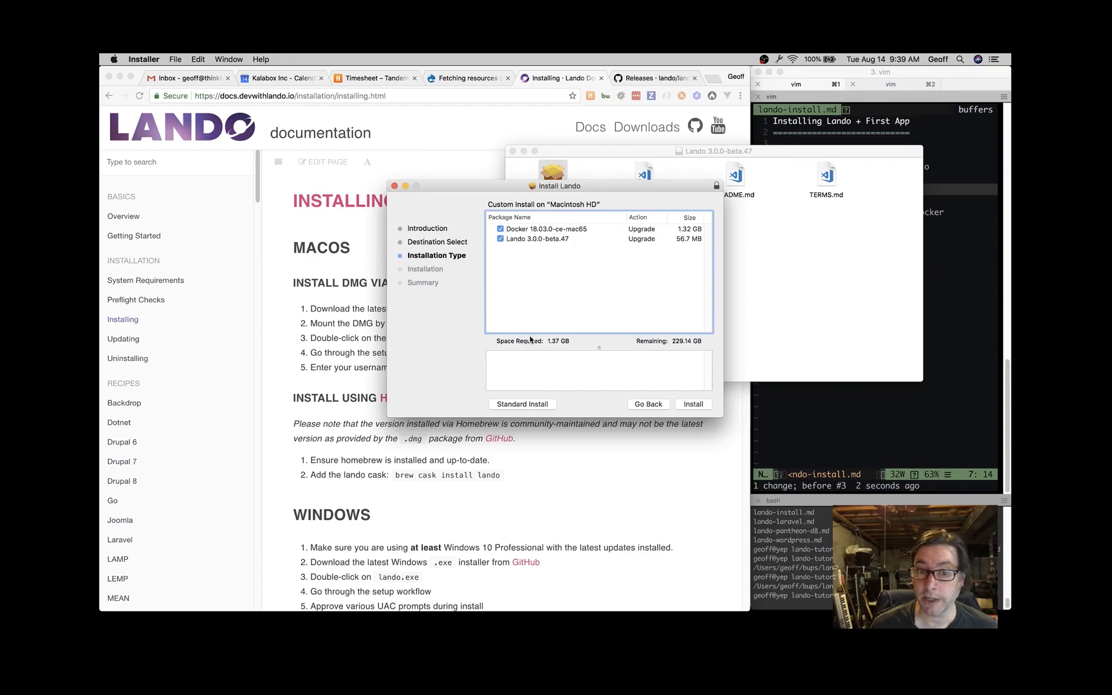
{"action": "mouse_move", "coordinate": [555, 409]}
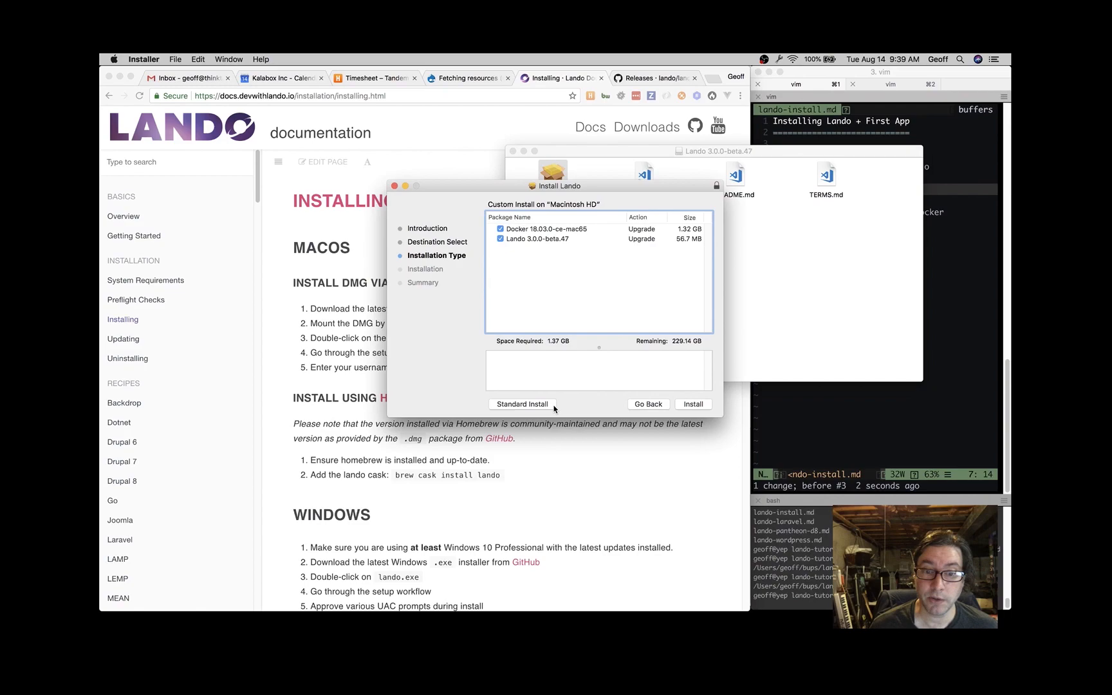
{"action": "left_click", "coordinate": [522, 403]}
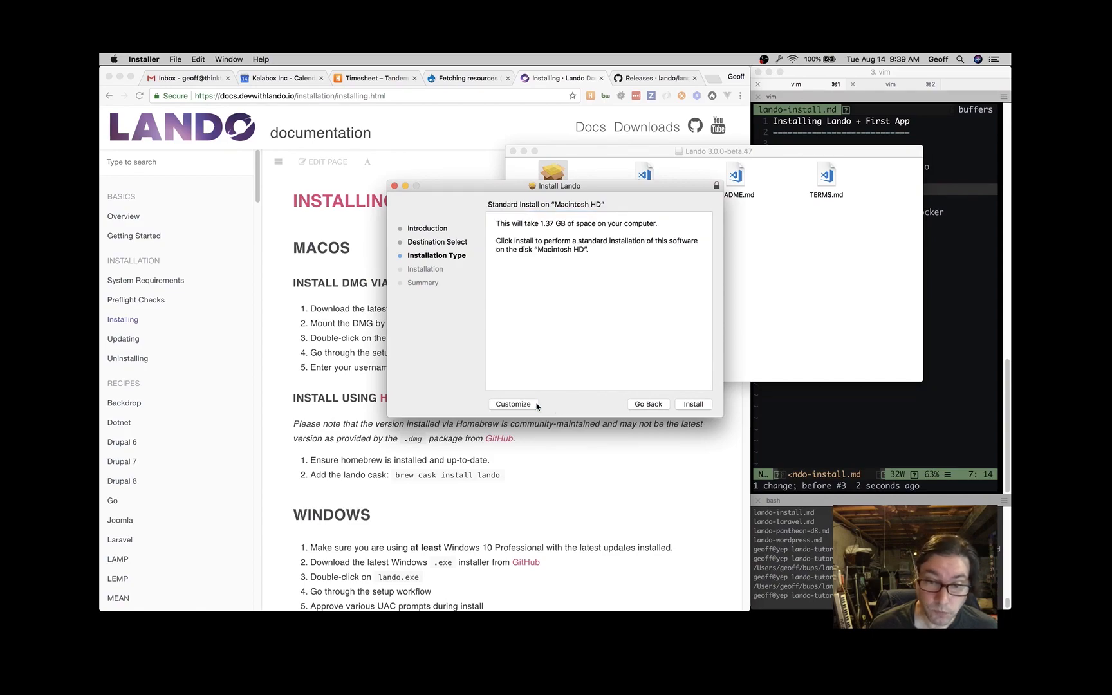
{"action": "mouse_move", "coordinate": [578, 388]}
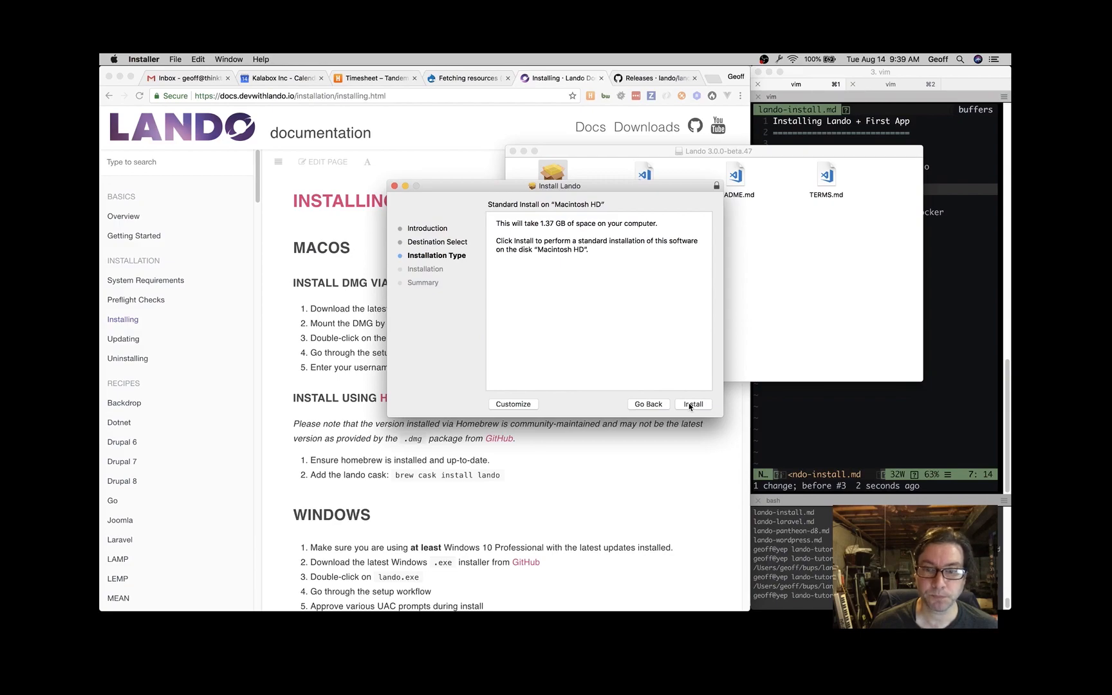
Step: Install Lando with bundled Docker to Macintosh HD until it reports success, then close Installer
{"action": "left_click", "coordinate": [693, 404]}
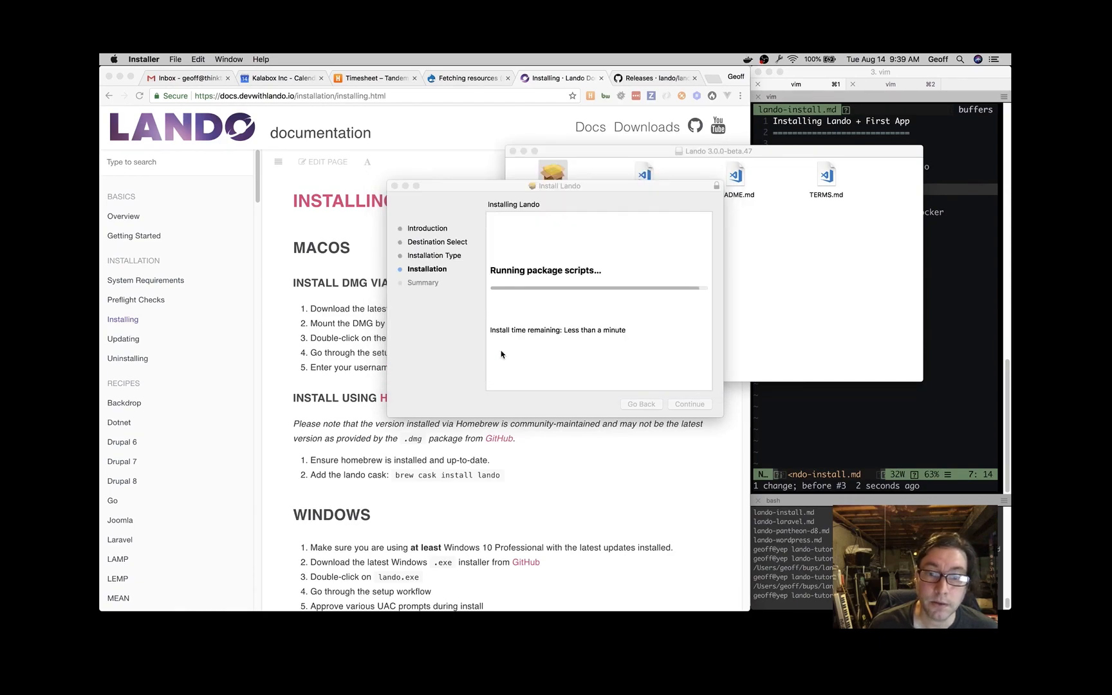
{"action": "mouse_move", "coordinate": [570, 367]}
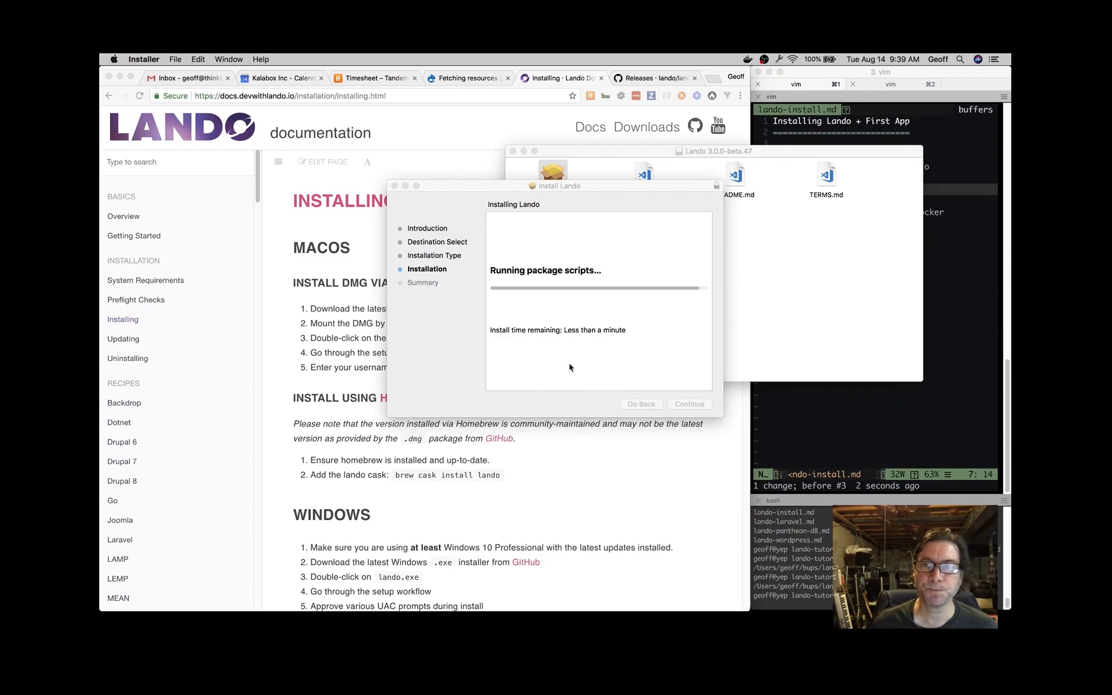
{"action": "mouse_move", "coordinate": [735, 60]}
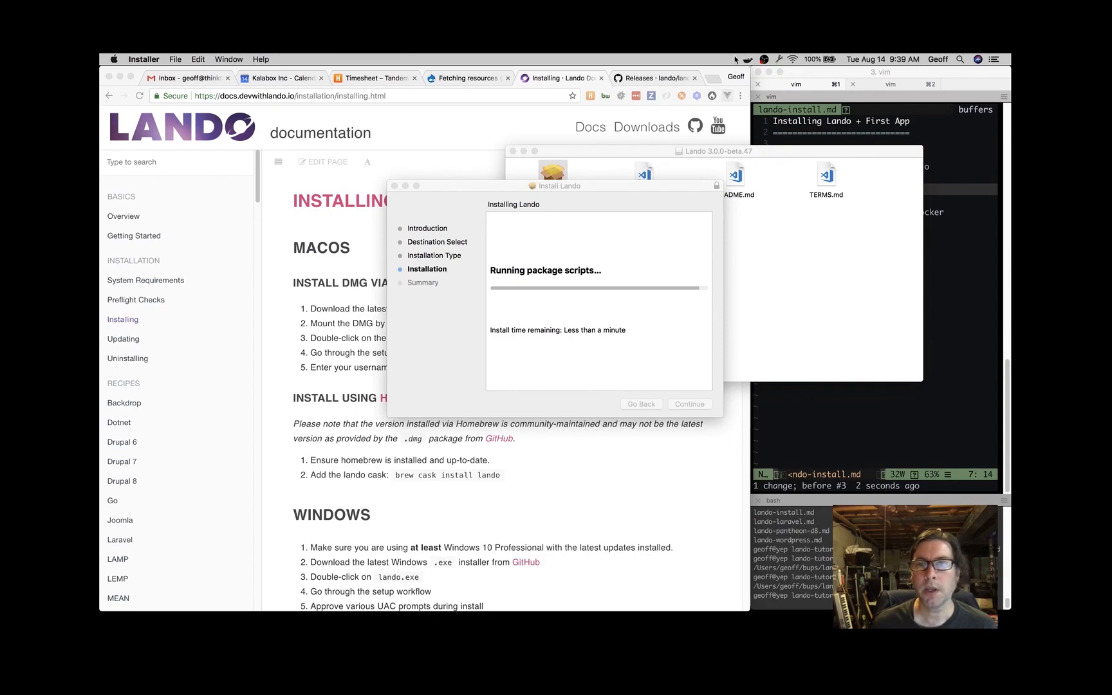
{"action": "left_click", "coordinate": [748, 59]}
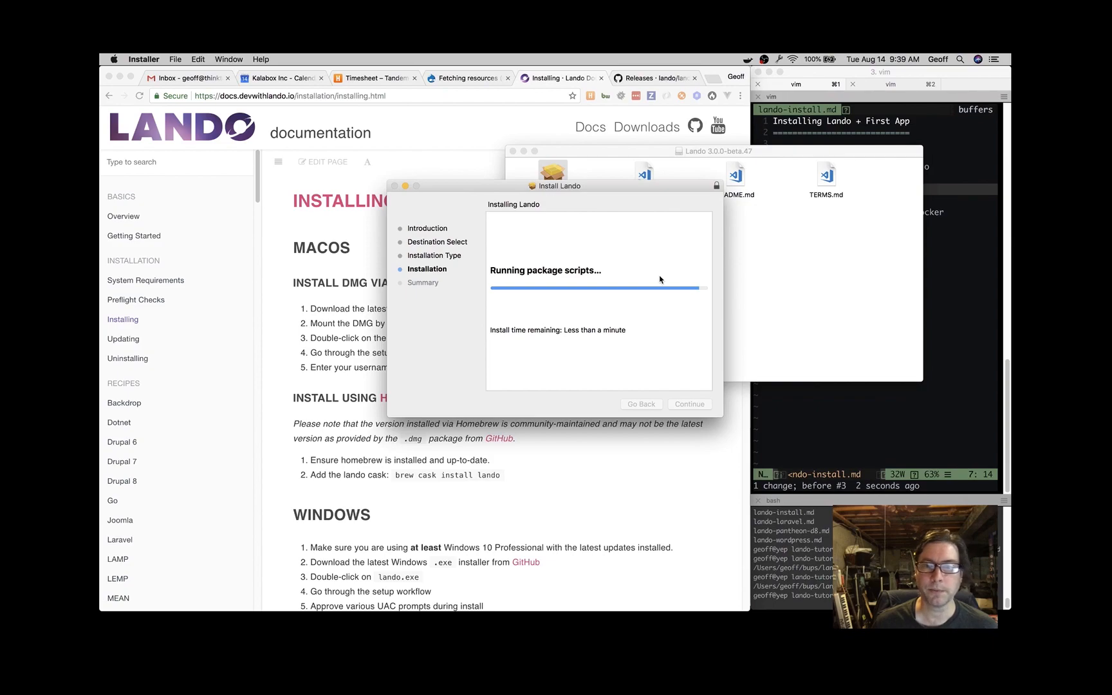
{"action": "mouse_move", "coordinate": [655, 347]}
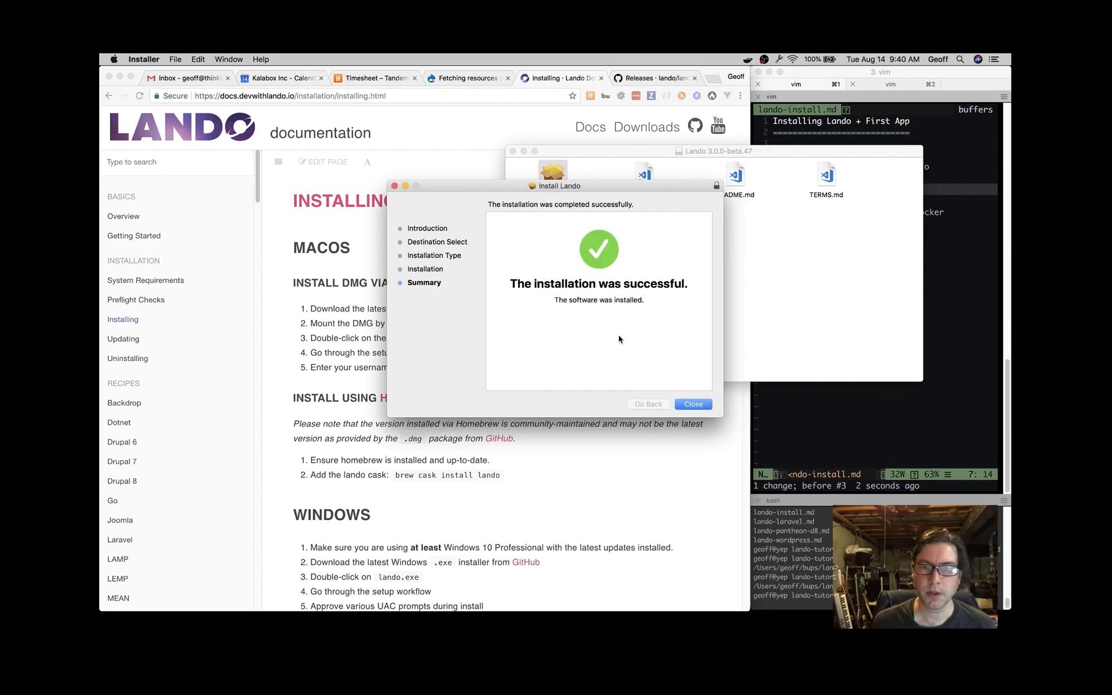
{"action": "left_click", "coordinate": [692, 403]}
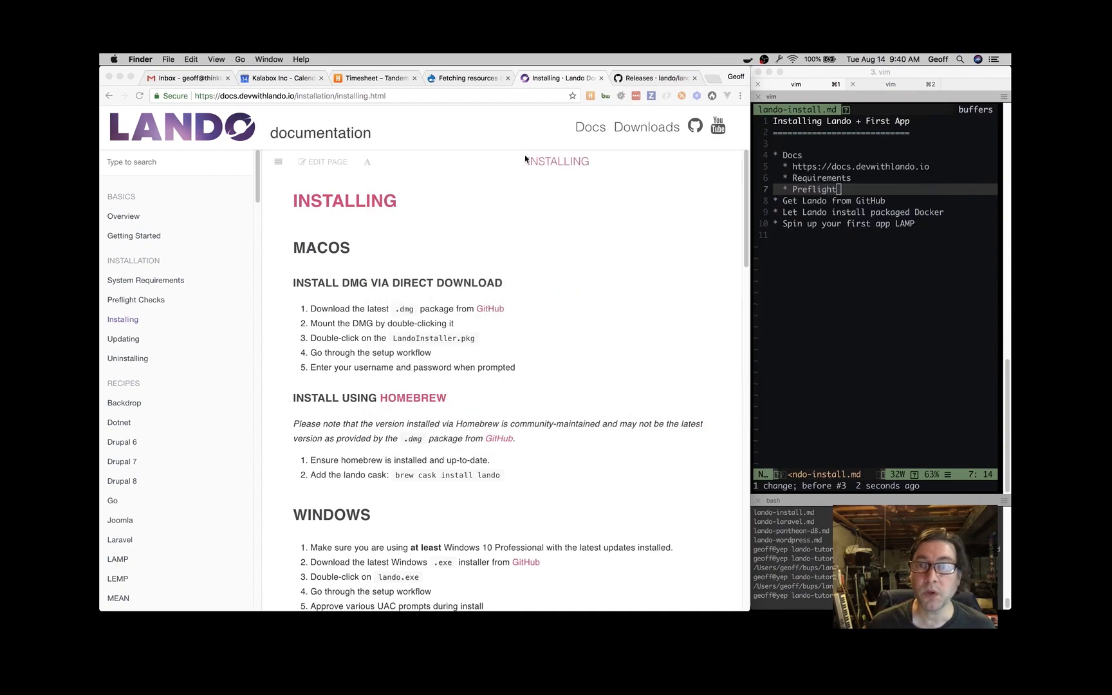
Step: Switch from the Chrome docs to the iTerm2 bash session
{"action": "left_click", "coordinate": [746, 58]}
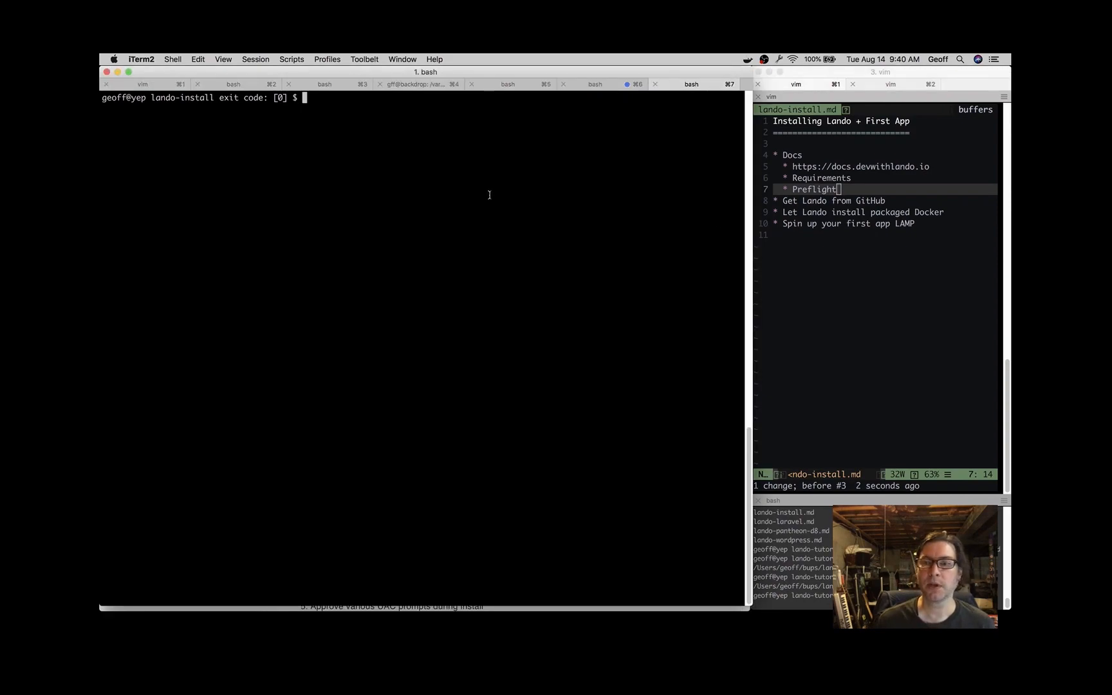
{"action": "mouse_move", "coordinate": [445, 186]}
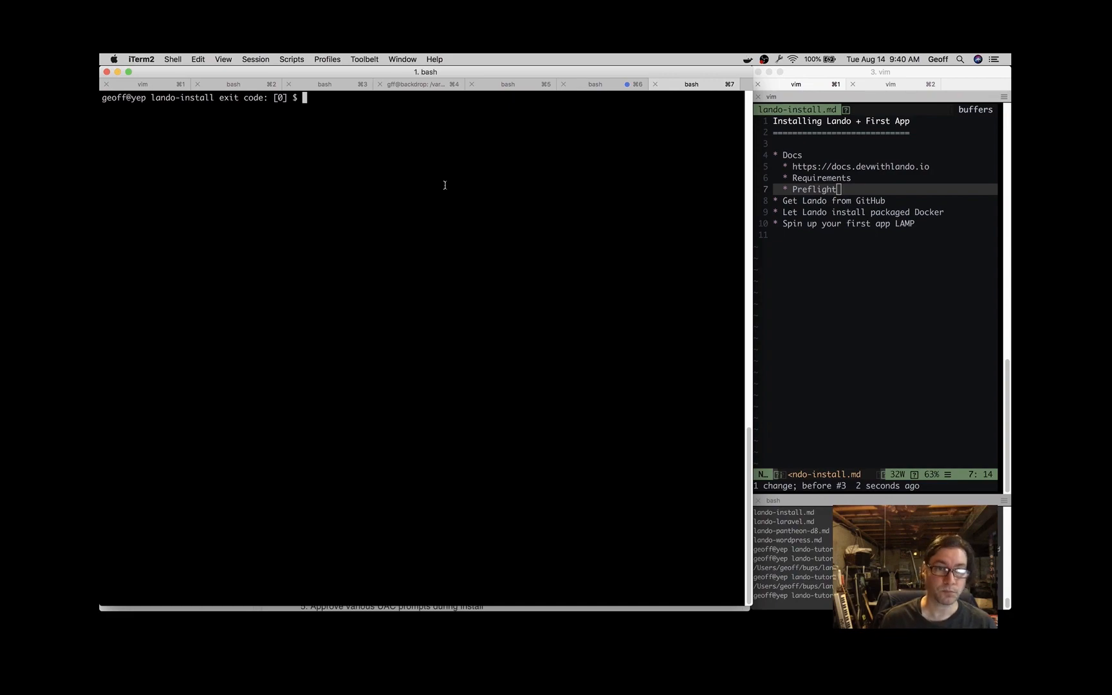
Step: Run 'lando version' to confirm v3.0.0-beta.47 is installed
{"action": "type", "text": "lando vers"}
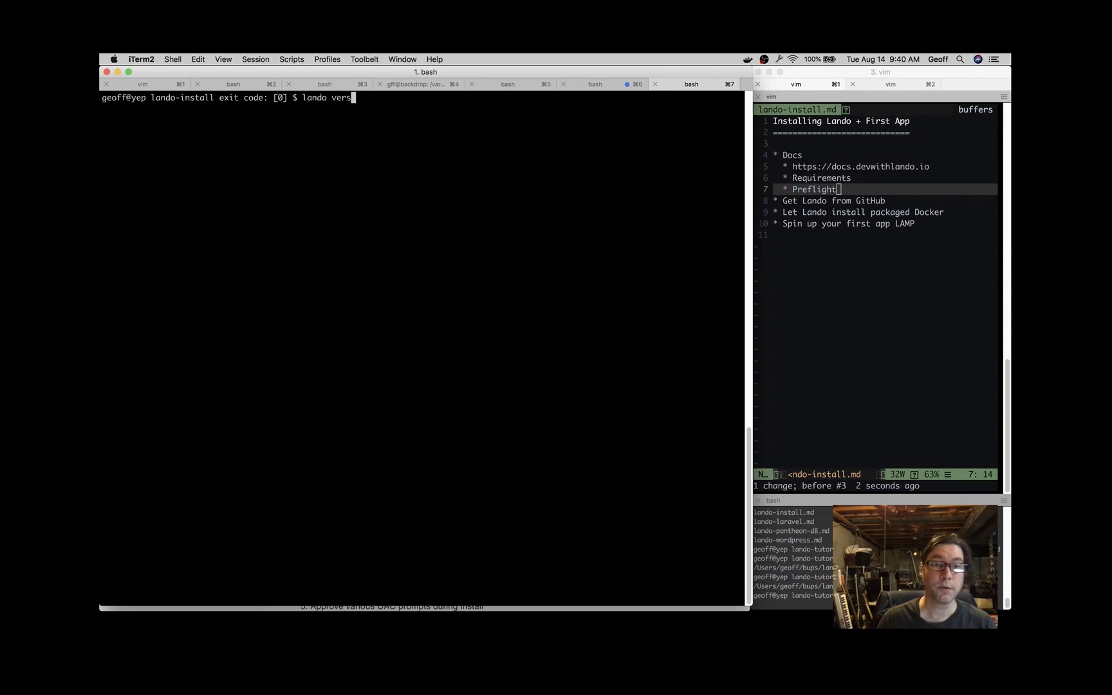
{"action": "key", "text": "Return"}
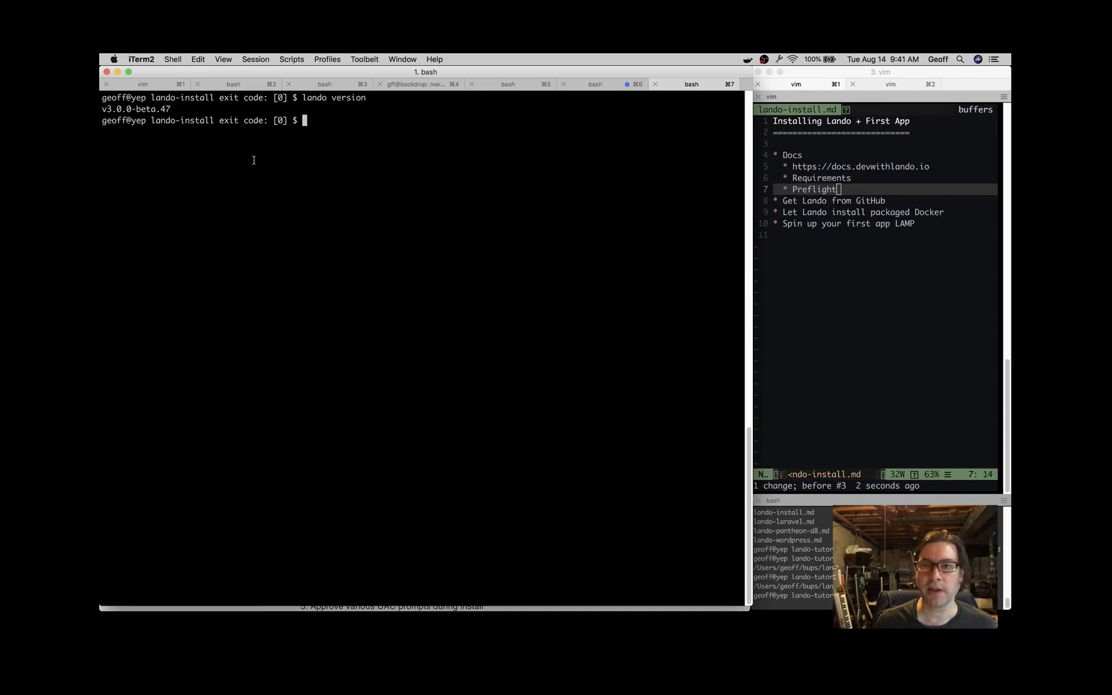
{"action": "mouse_move", "coordinate": [261, 166]}
{"action": "type", "text": "ls"}
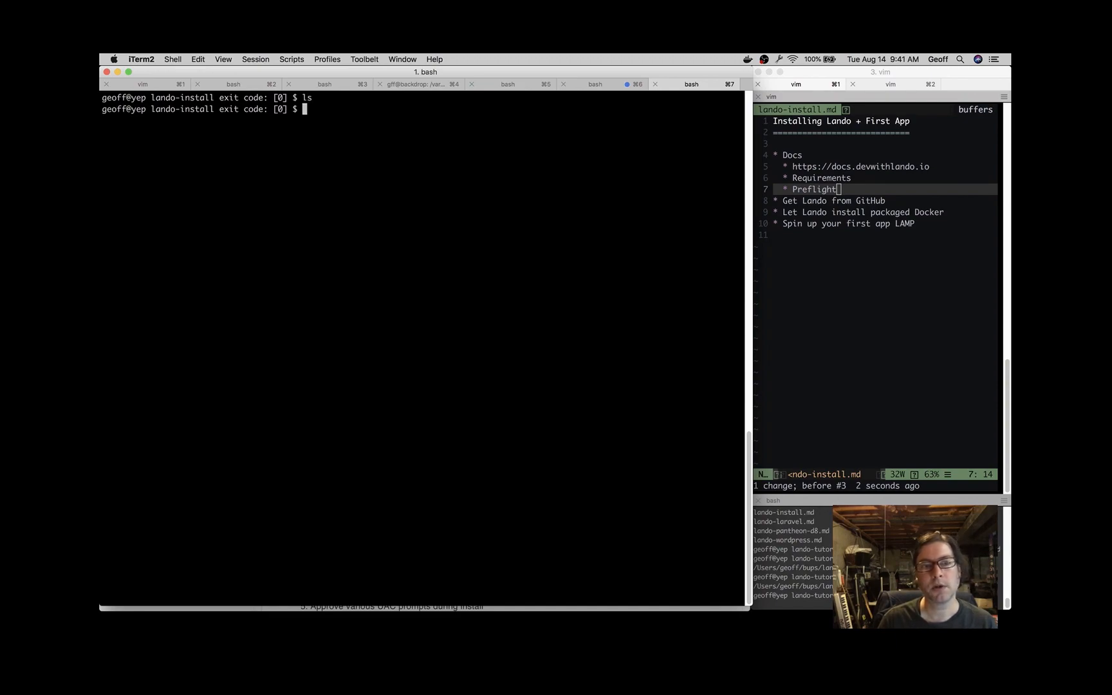
Step: Run 'lando init' to start creating a new Lando app in the empty folder
{"action": "type", "text": "lando"}
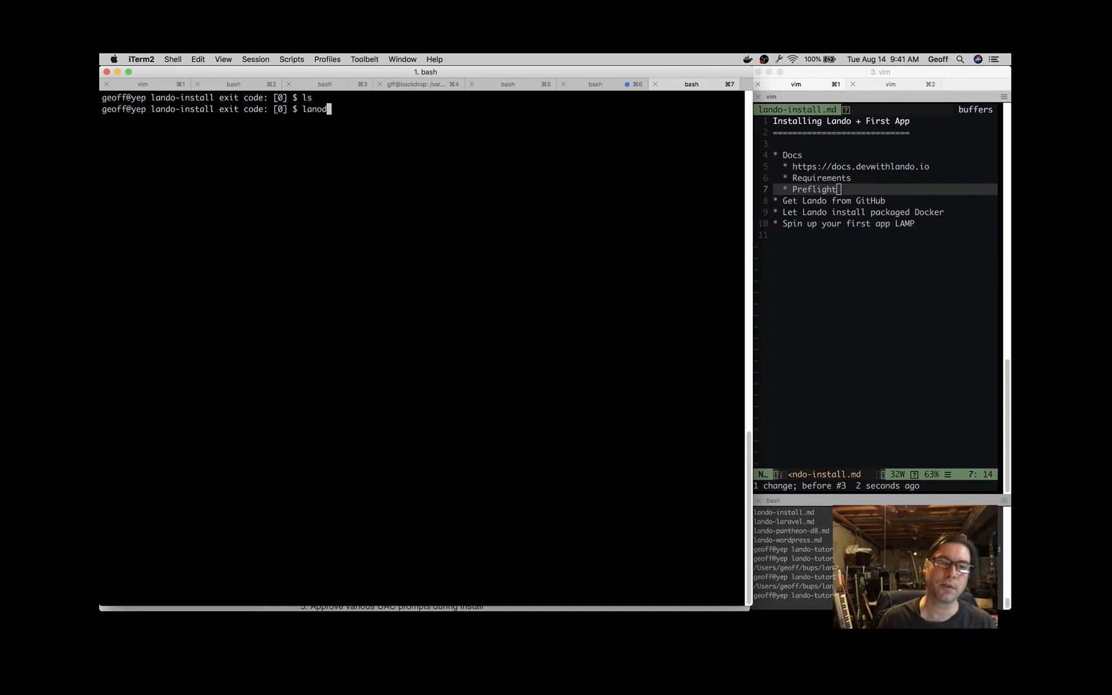
{"action": "type", "text": "init"}
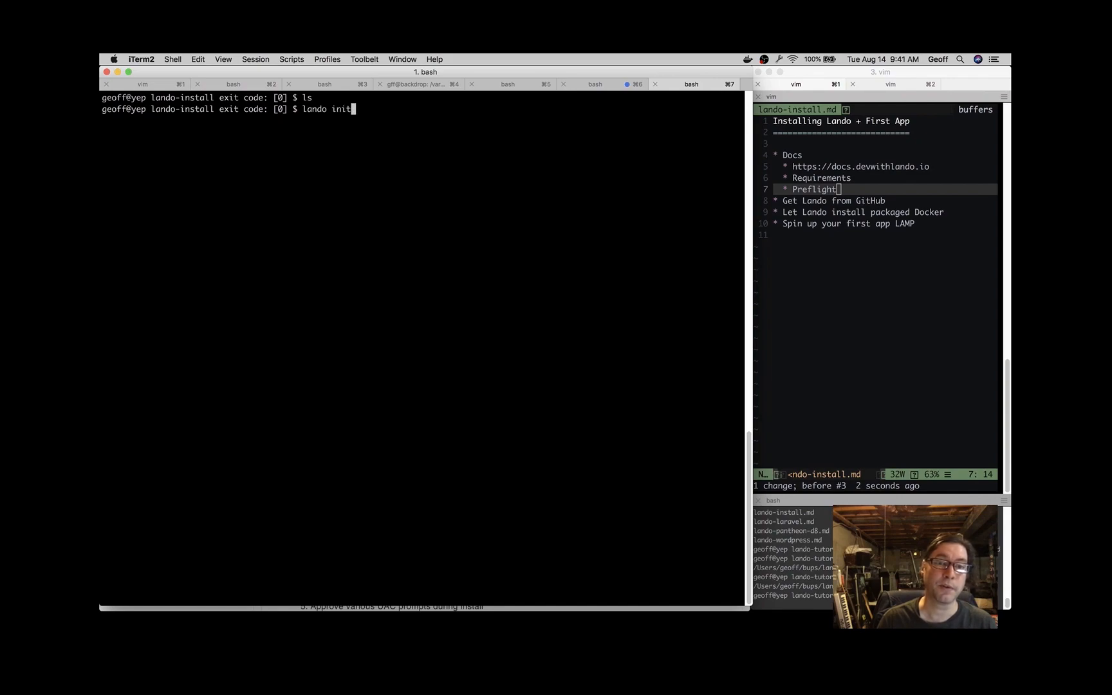
{"action": "key", "text": "Return"}
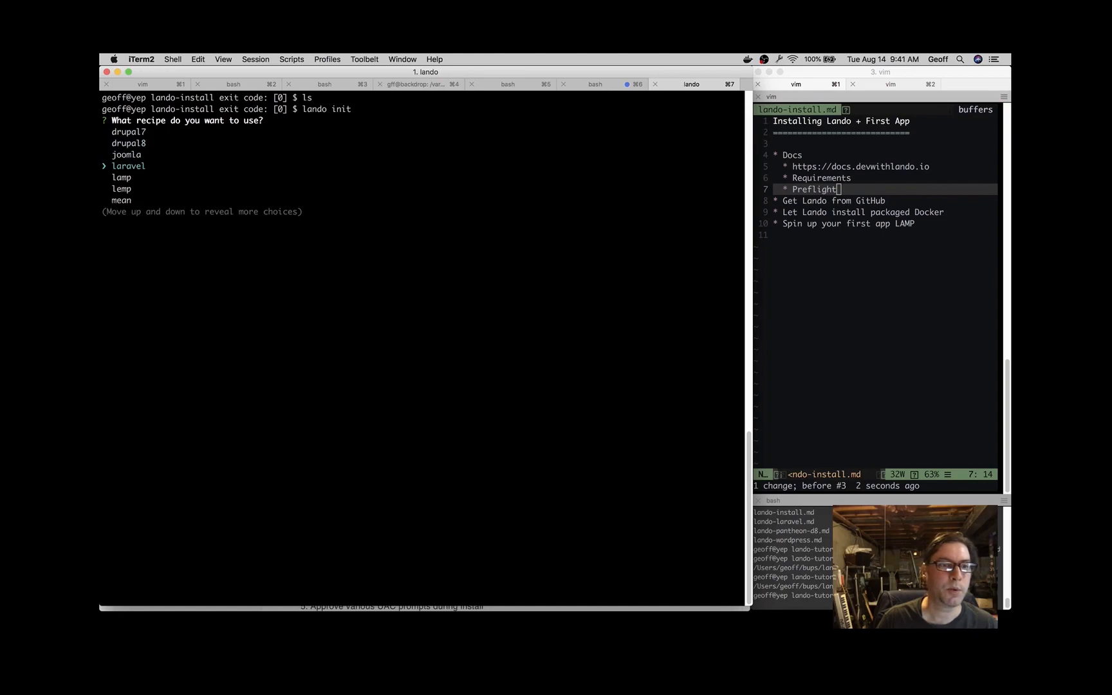
Step: Choose the lamp recipe with webroot '.' and name the app My LAMP Stack (my-lamp-stack)
{"action": "key", "text": "Return"}
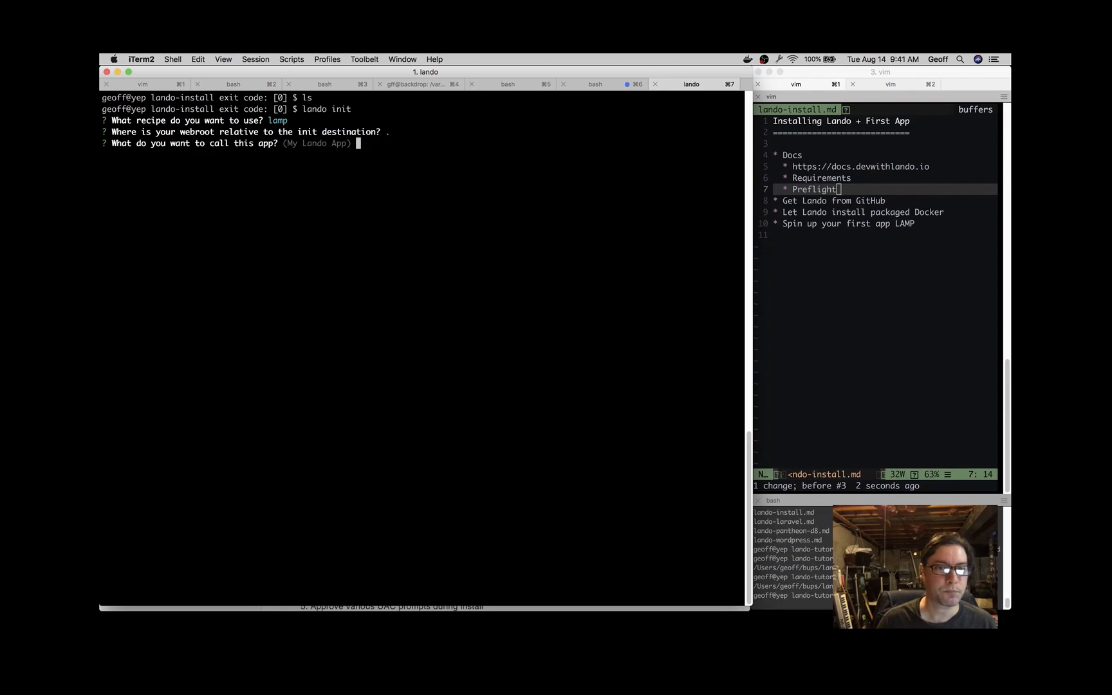
{"action": "type", "text": "My"}
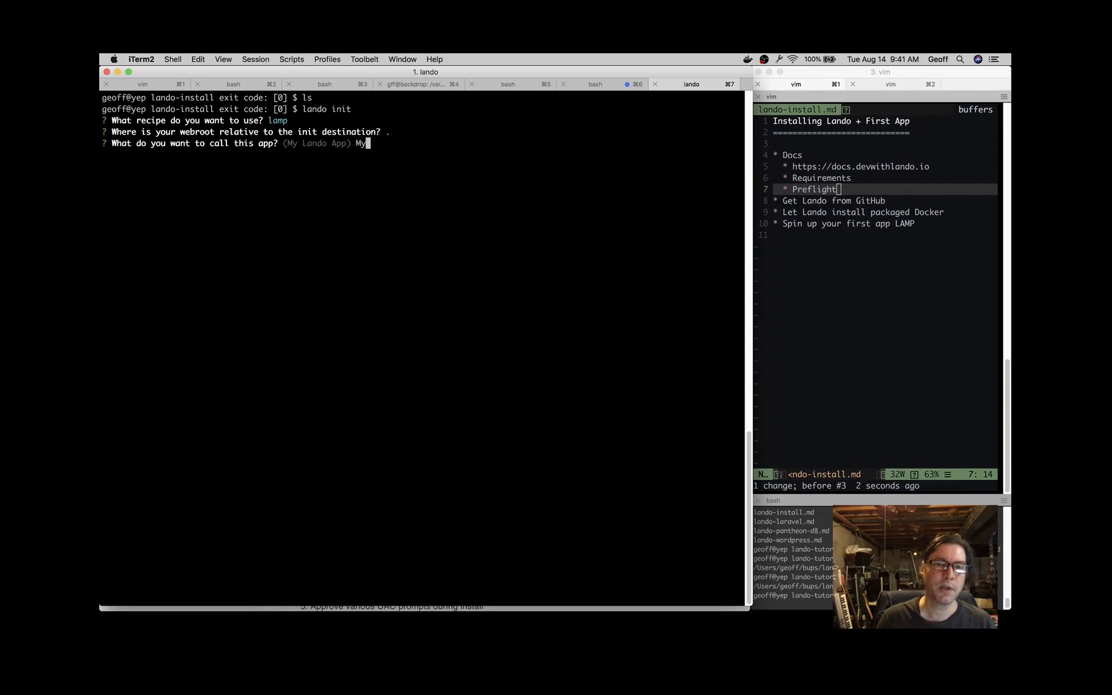
{"action": "type", "text": "LAMP S"}
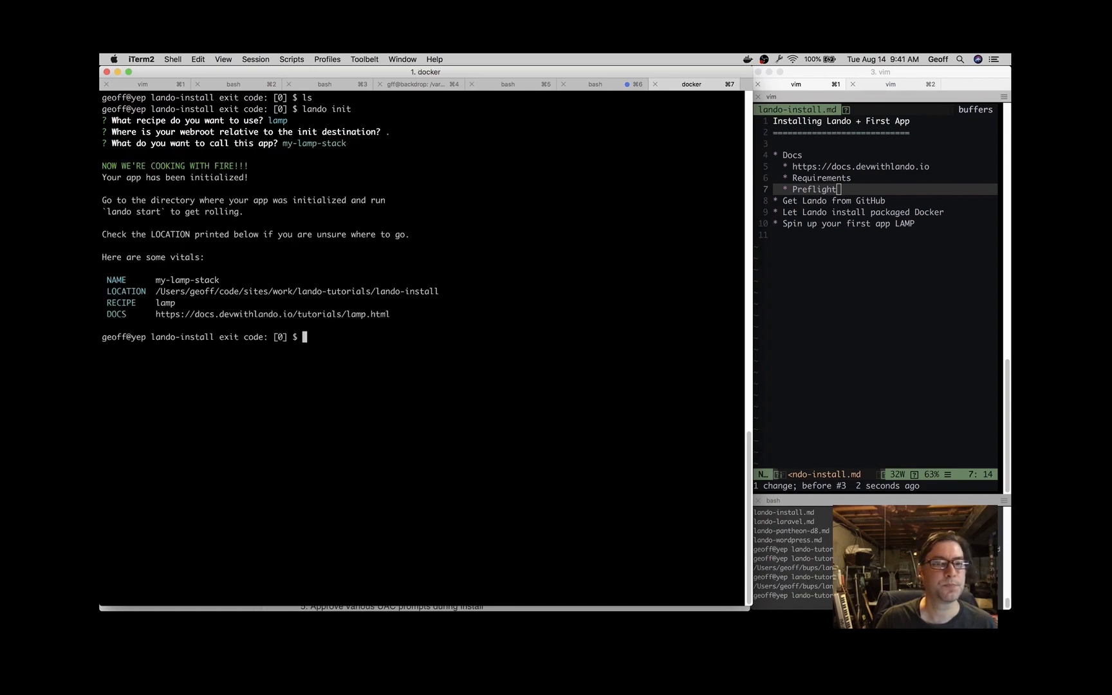
{"action": "left_click", "coordinate": [691, 83]}
{"action": "type", "text": "ll"}
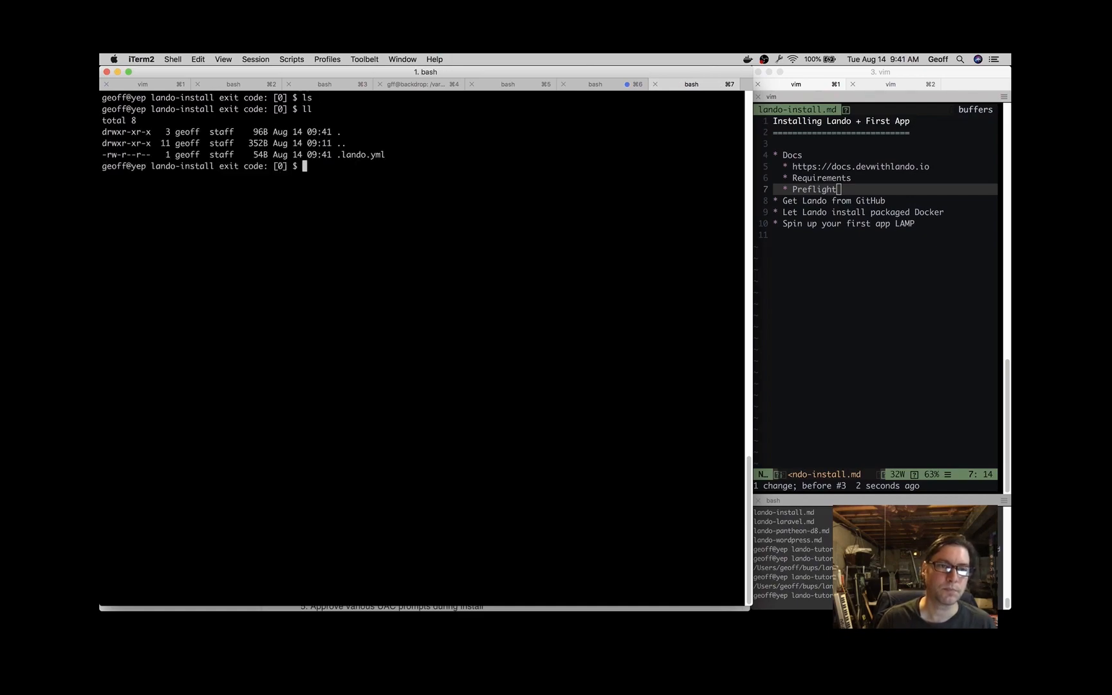
Step: View the app's .lando.yml configuration in vim
{"action": "type", "text": "vim"}
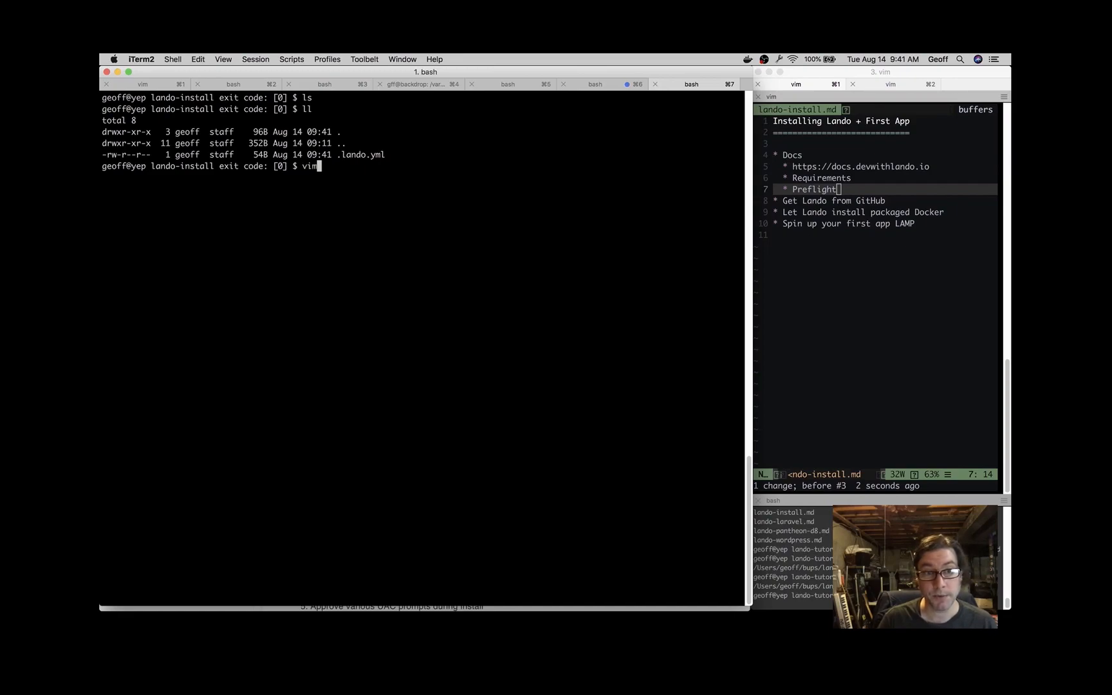
{"action": "key", "text": "Return"}
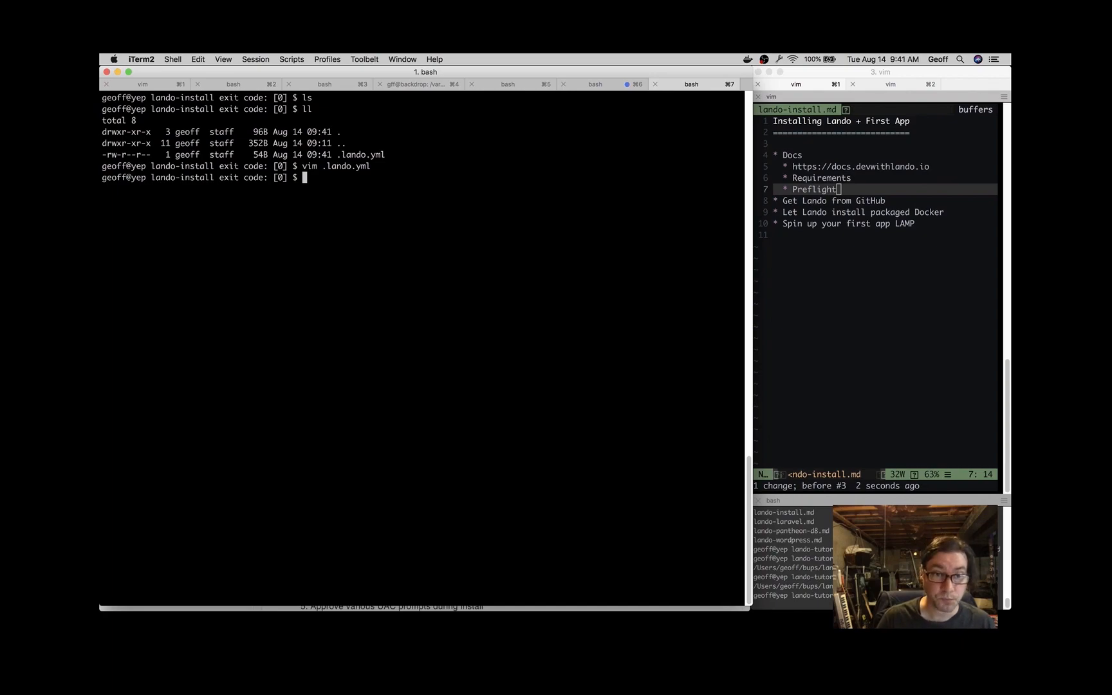
Step: Create index.php containing <?php phpinfo(); and save it with :wq
{"action": "type", "text": "index."}
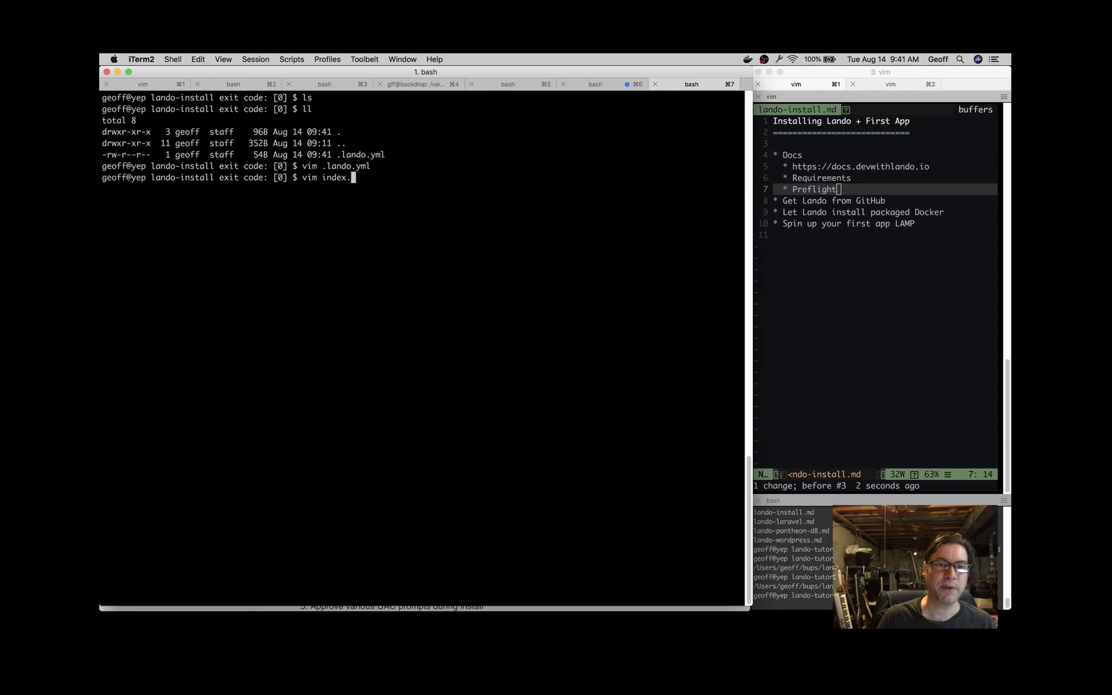
{"action": "key", "text": "Return"}
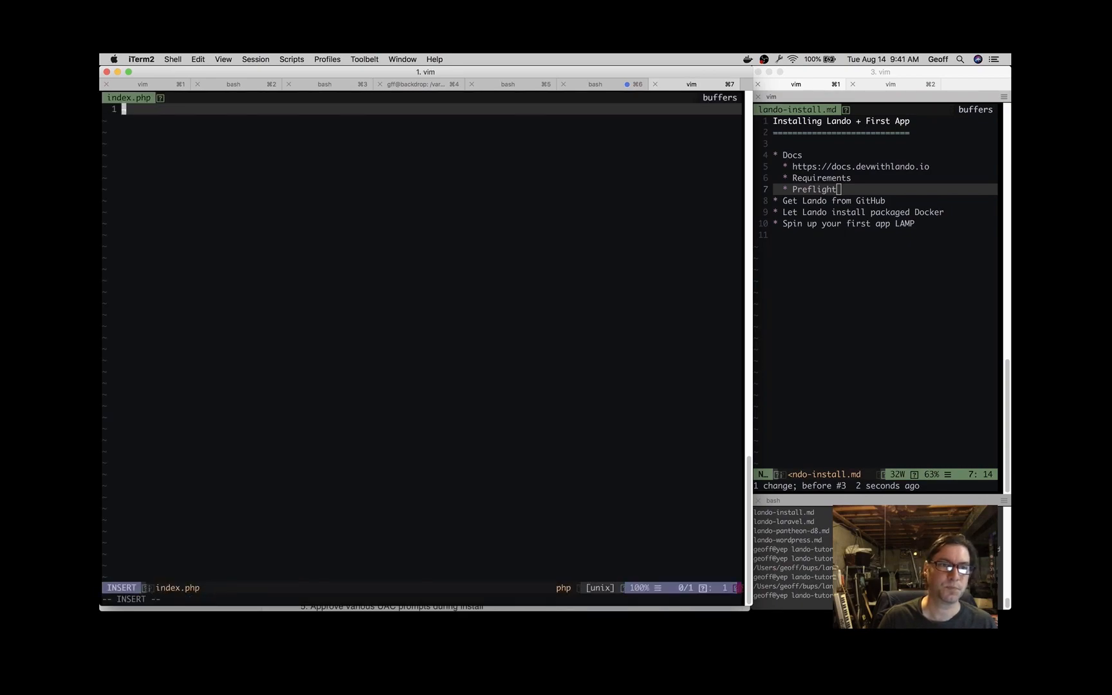
{"action": "type", "text": "<?php"}
{"action": "type", "text": "phpinfo"}
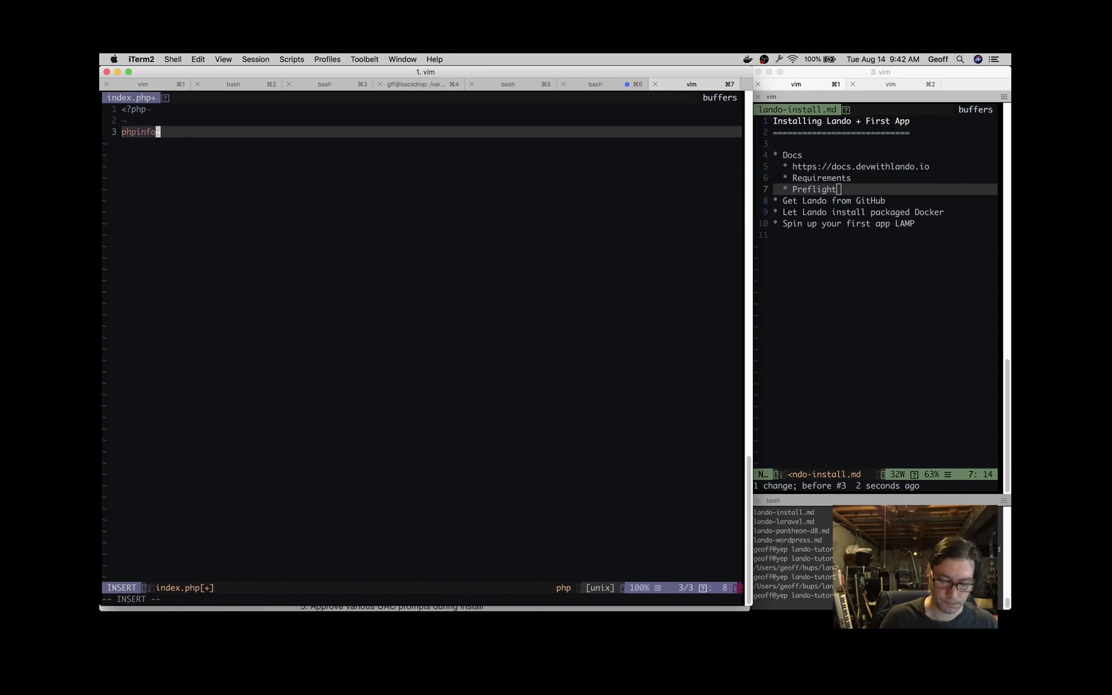
{"action": "type", "text": "();"}
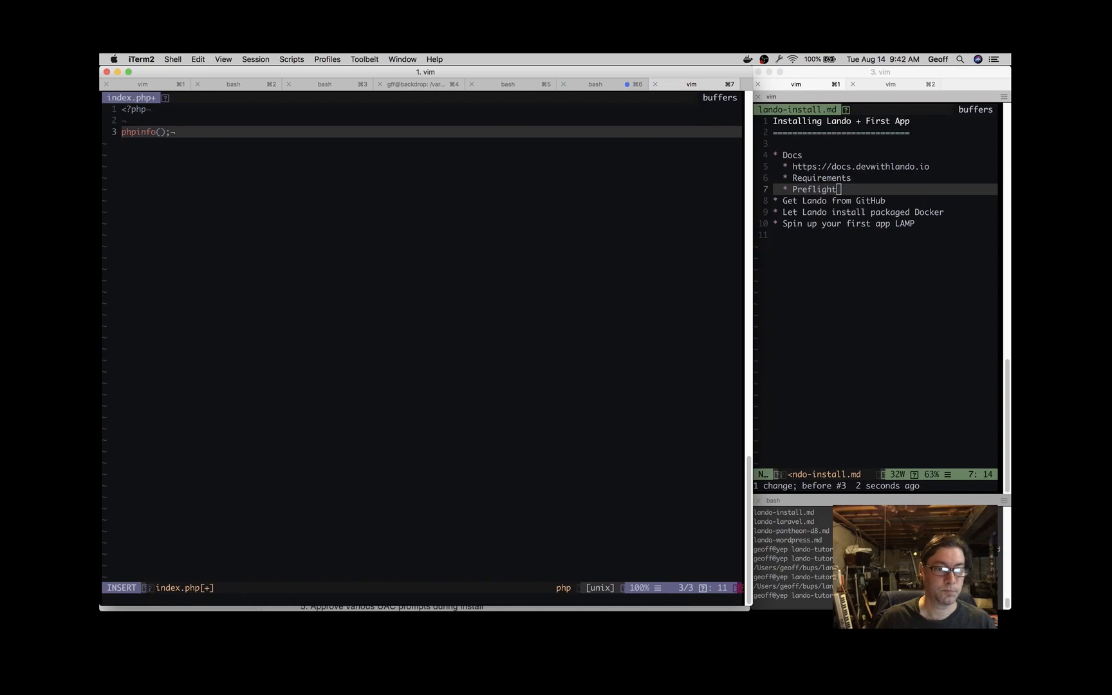
{"action": "key", "text": "Escape"}
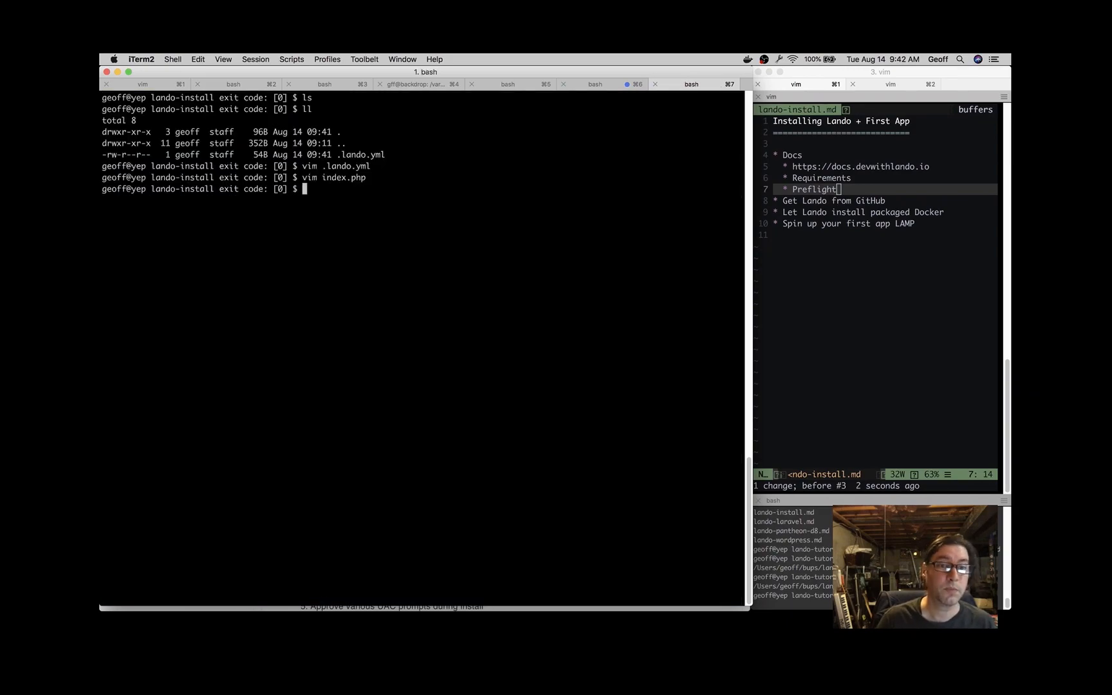
{"action": "type", "text": "lando"}
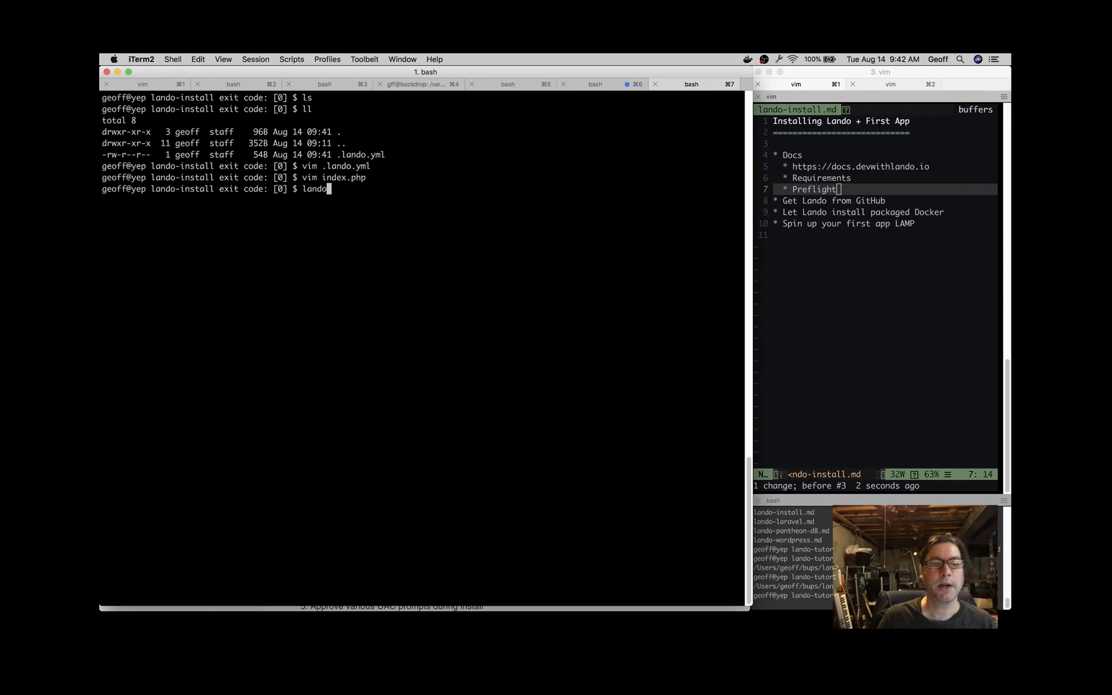
{"action": "type", "text": "start"}
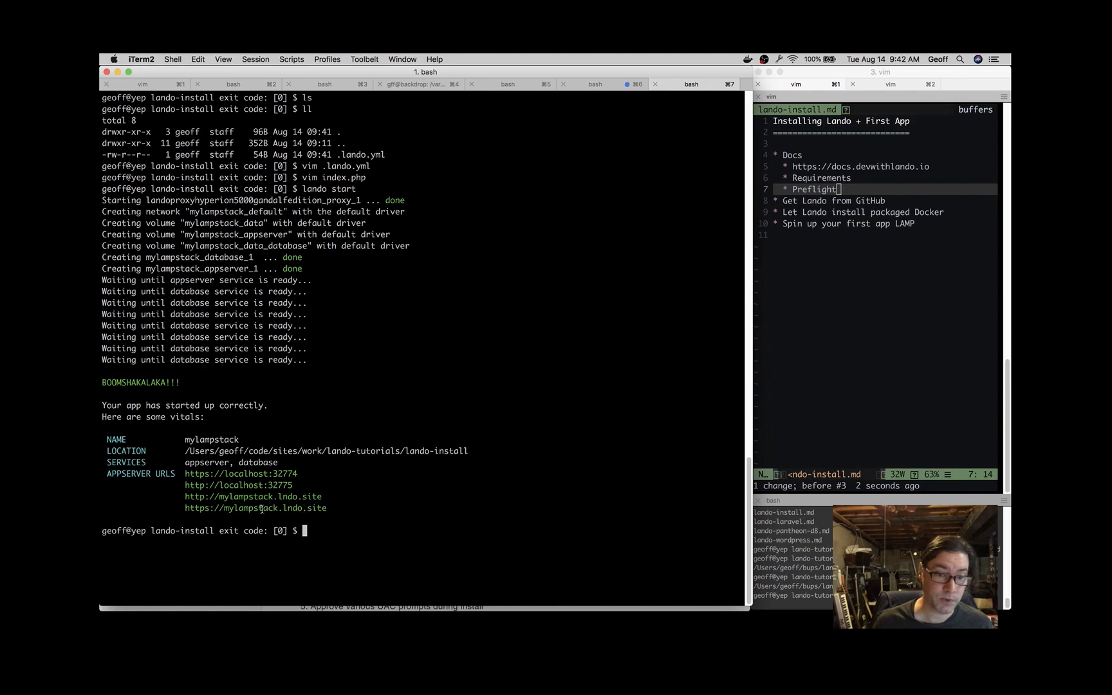
{"action": "double_click", "coordinate": [256, 507]}
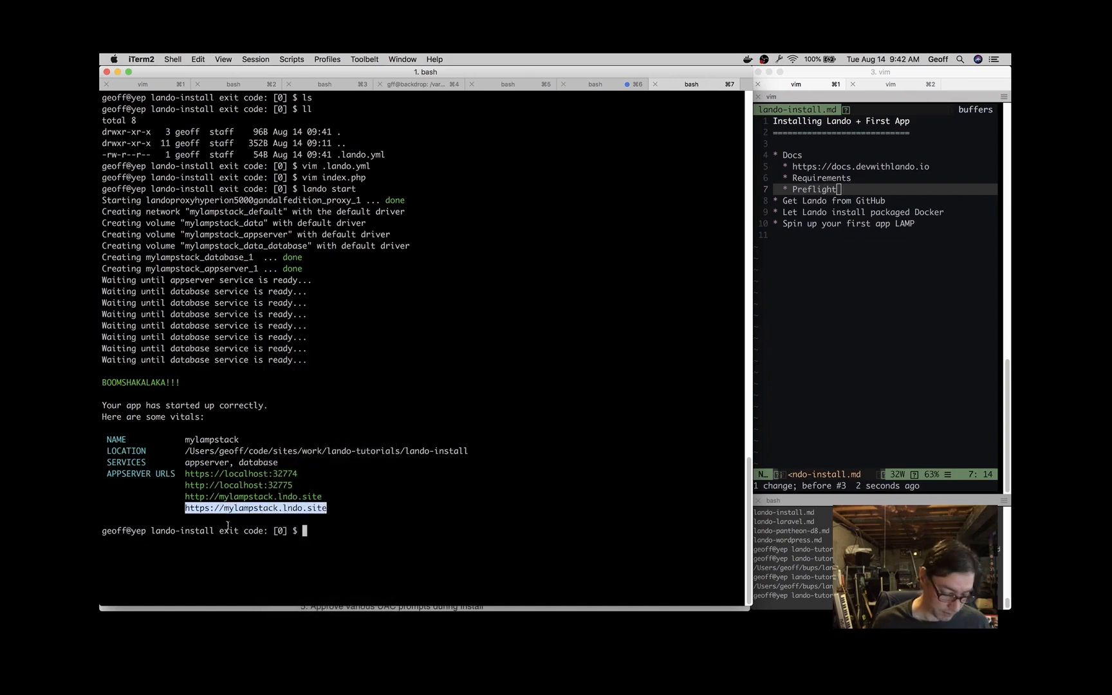
{"action": "left_click", "coordinate": [560, 77]}
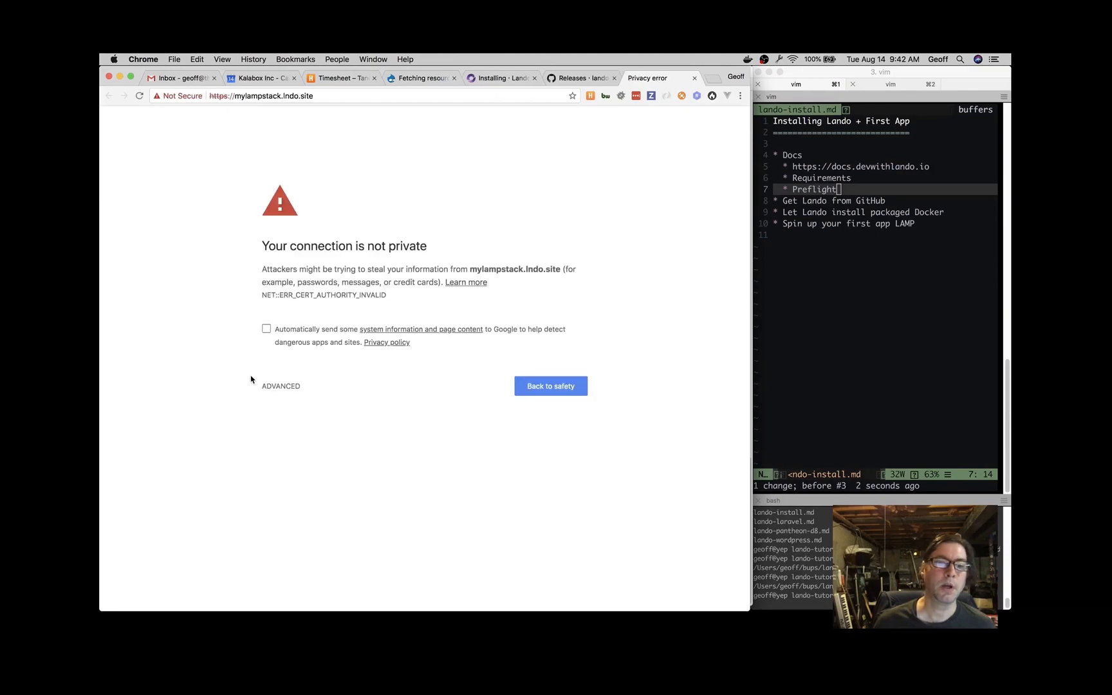
Step: Proceed past the certificate warning via Advanced to reach the PHP 7.1.20 info page
{"action": "left_click", "coordinate": [280, 386]}
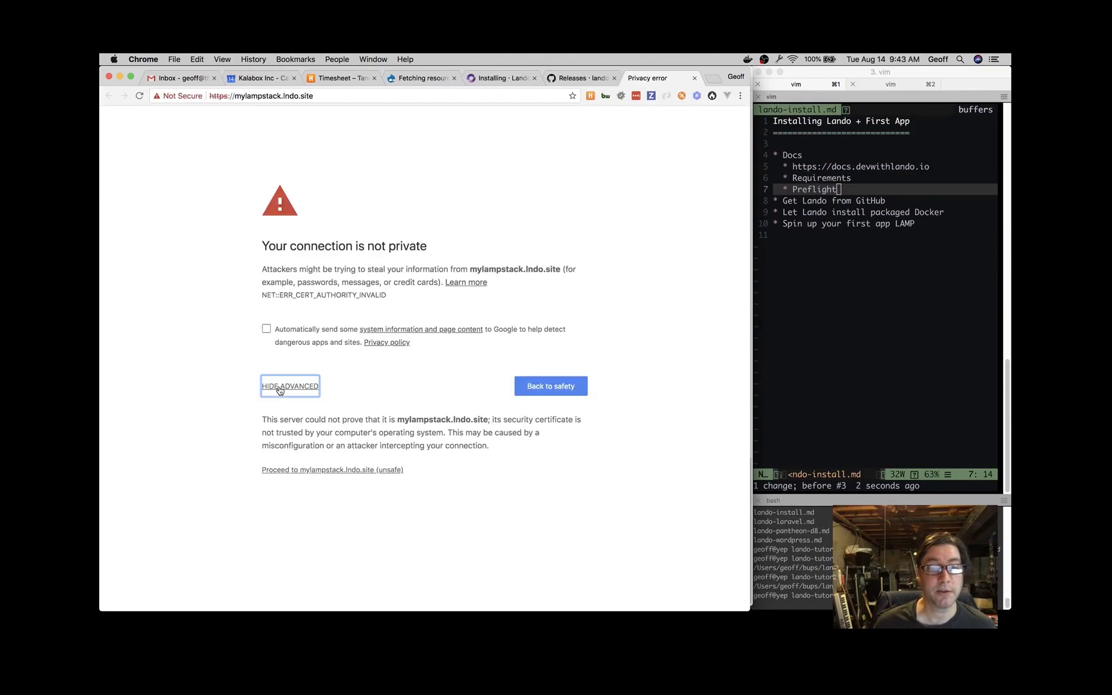
{"action": "left_click", "coordinate": [332, 470]}
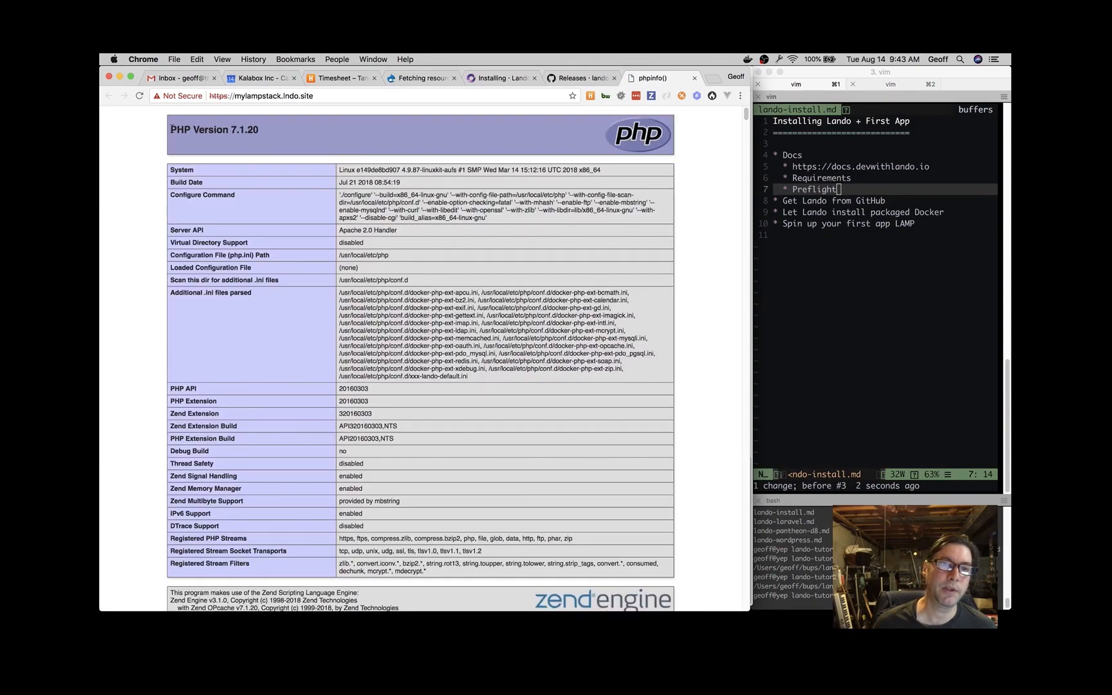
{"action": "mouse_move", "coordinate": [289, 150]}
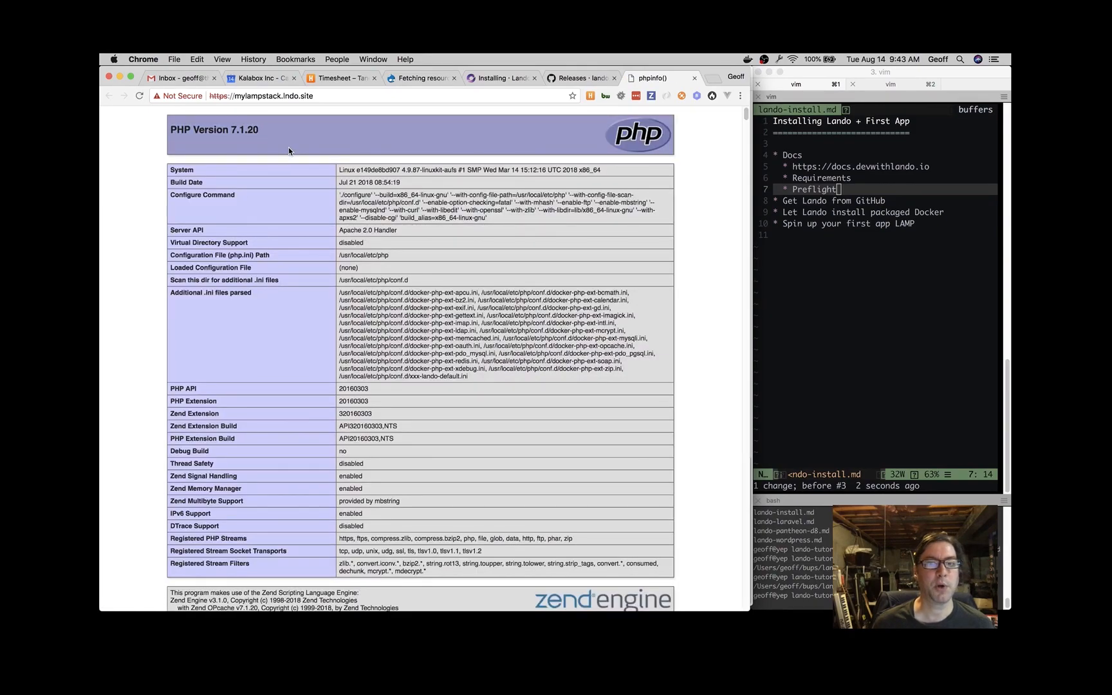
{"action": "mouse_move", "coordinate": [391, 231]}
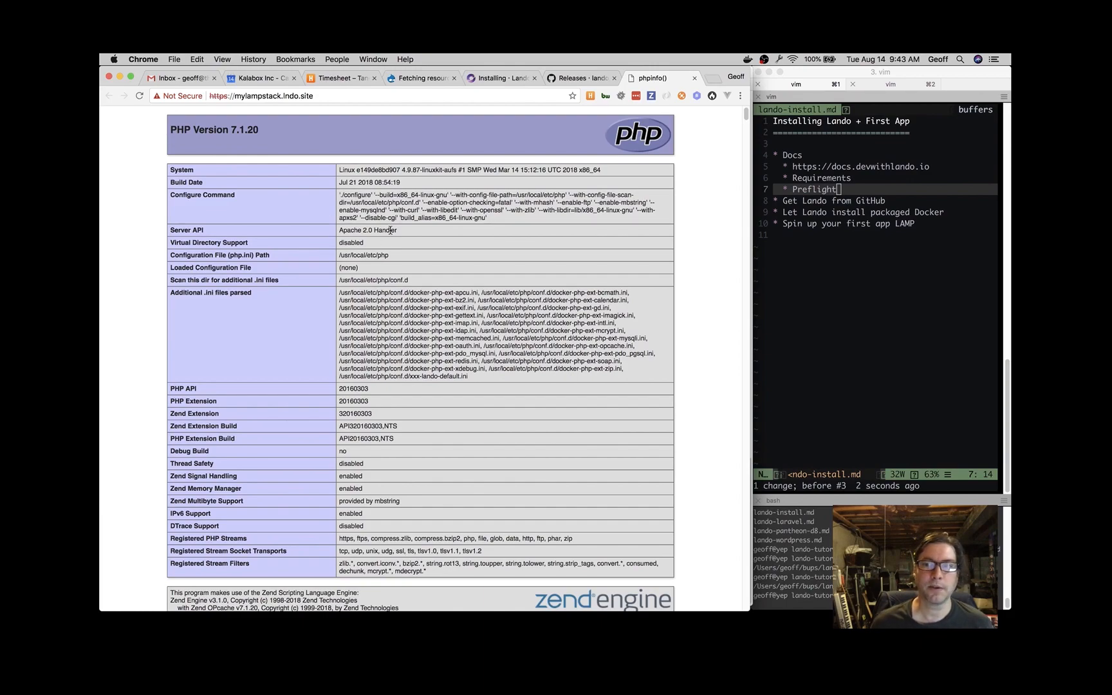
{"action": "mouse_move", "coordinate": [549, 143]}
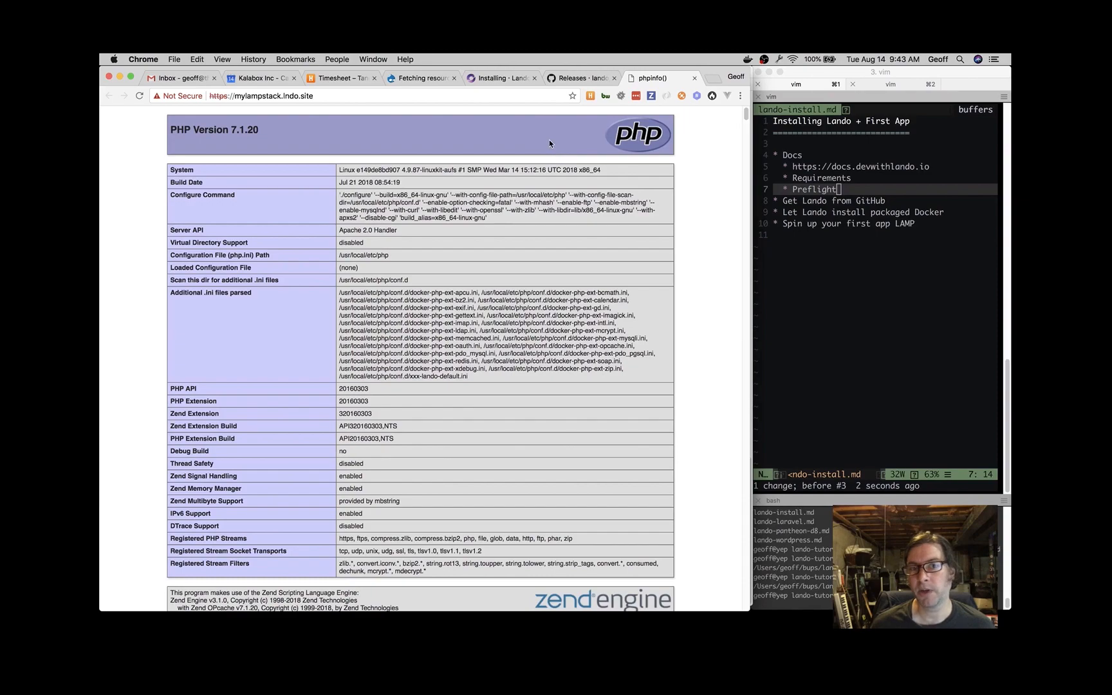
{"action": "mouse_move", "coordinate": [504, 78]}
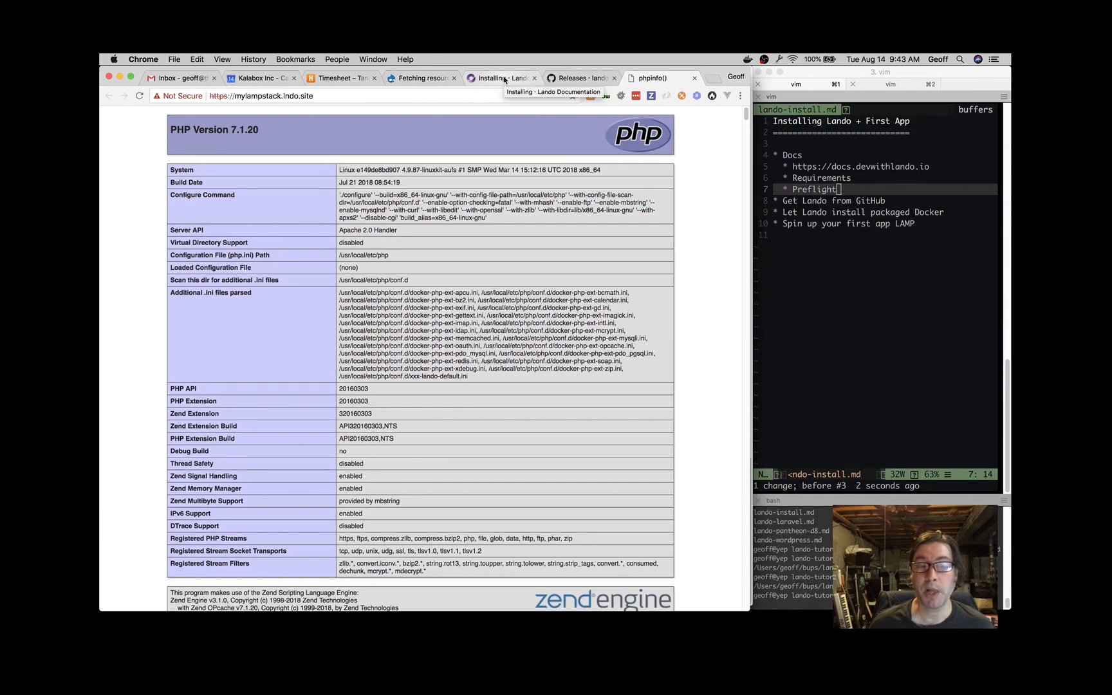
Step: Return to the 'Installing · Lando Documentation' tab and browse the sidebar recipe list
{"action": "left_click", "coordinate": [500, 78]}
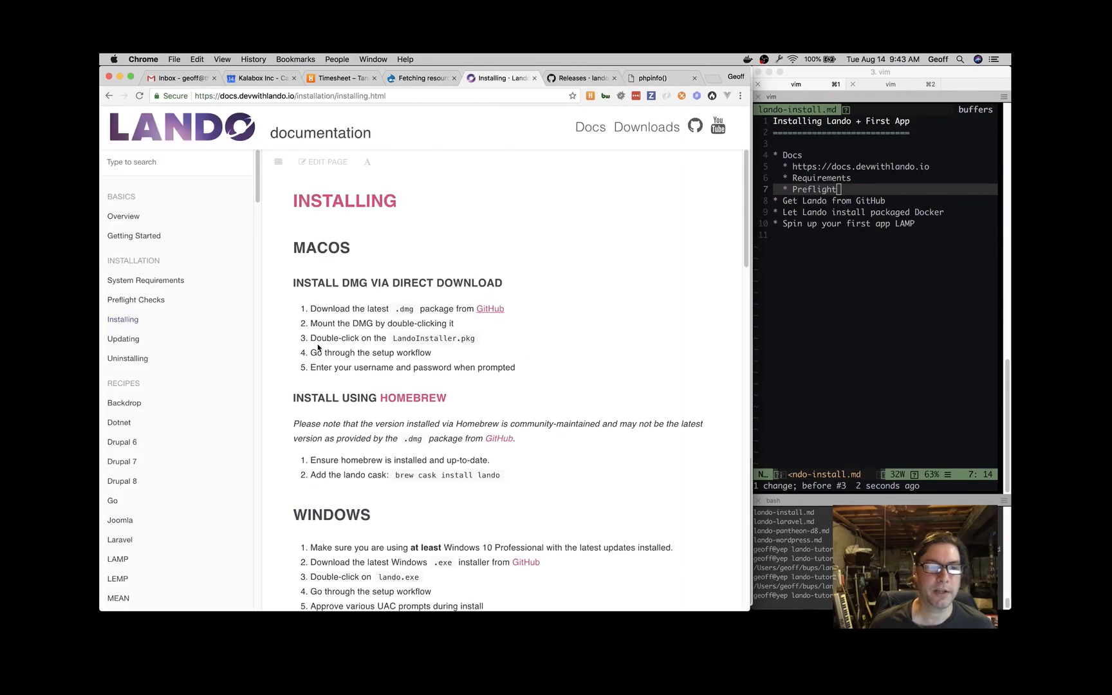
{"action": "mouse_move", "coordinate": [123, 403]}
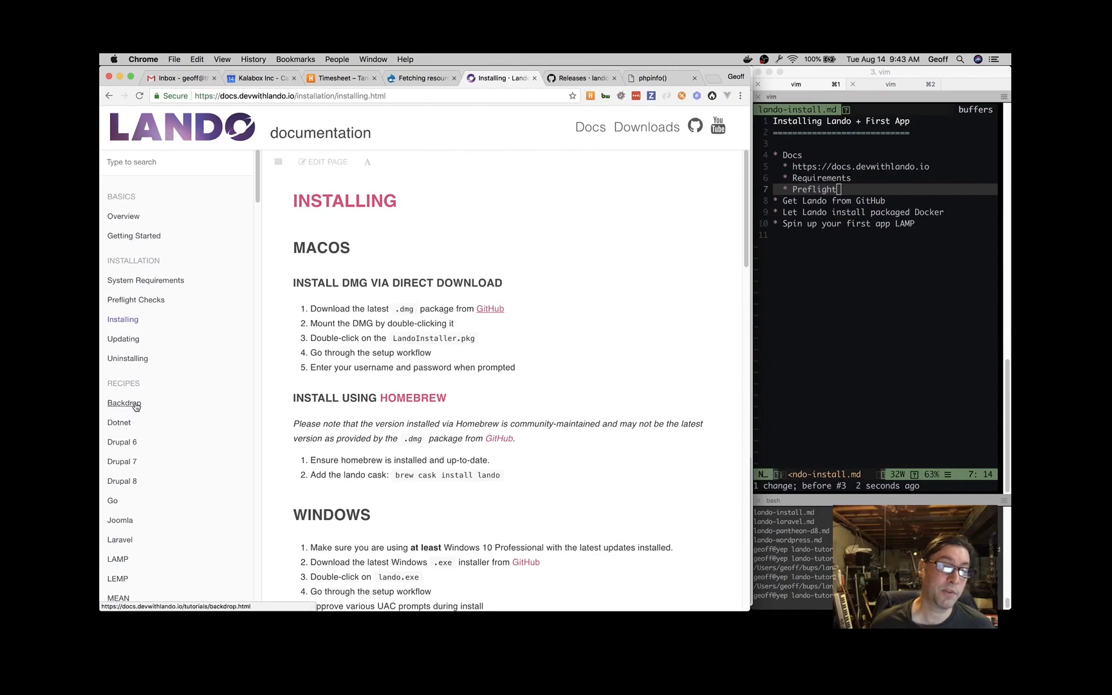
{"action": "scroll", "scroll_direction": "down", "scroll_amount": 3}
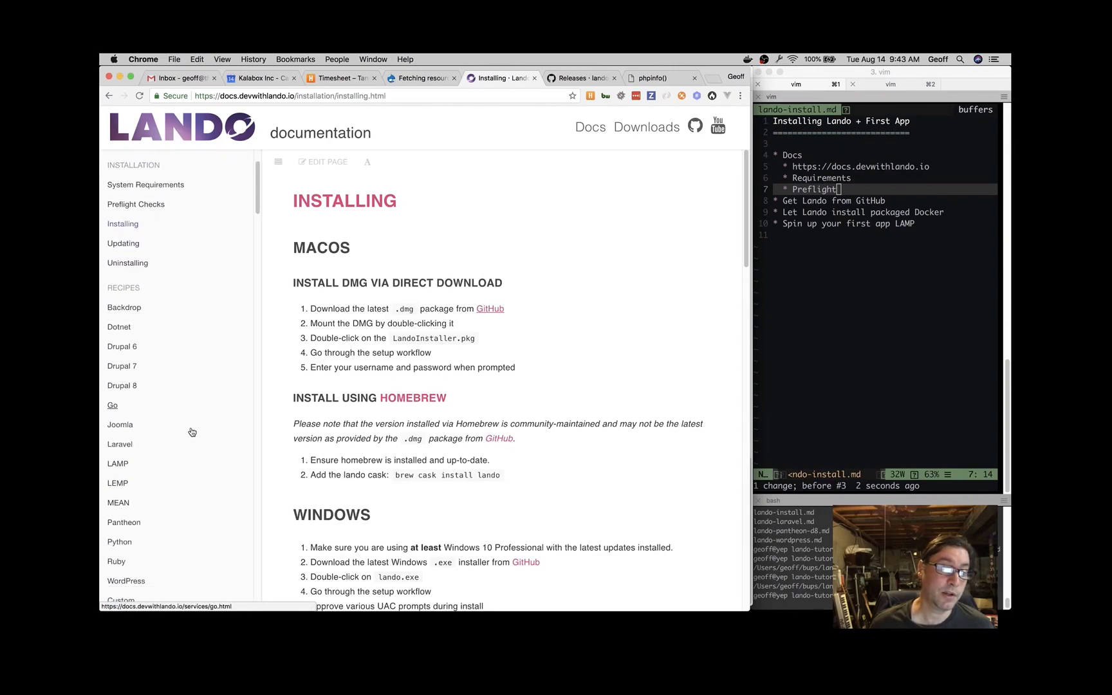
{"action": "scroll", "scroll_direction": "down", "scroll_amount": 3}
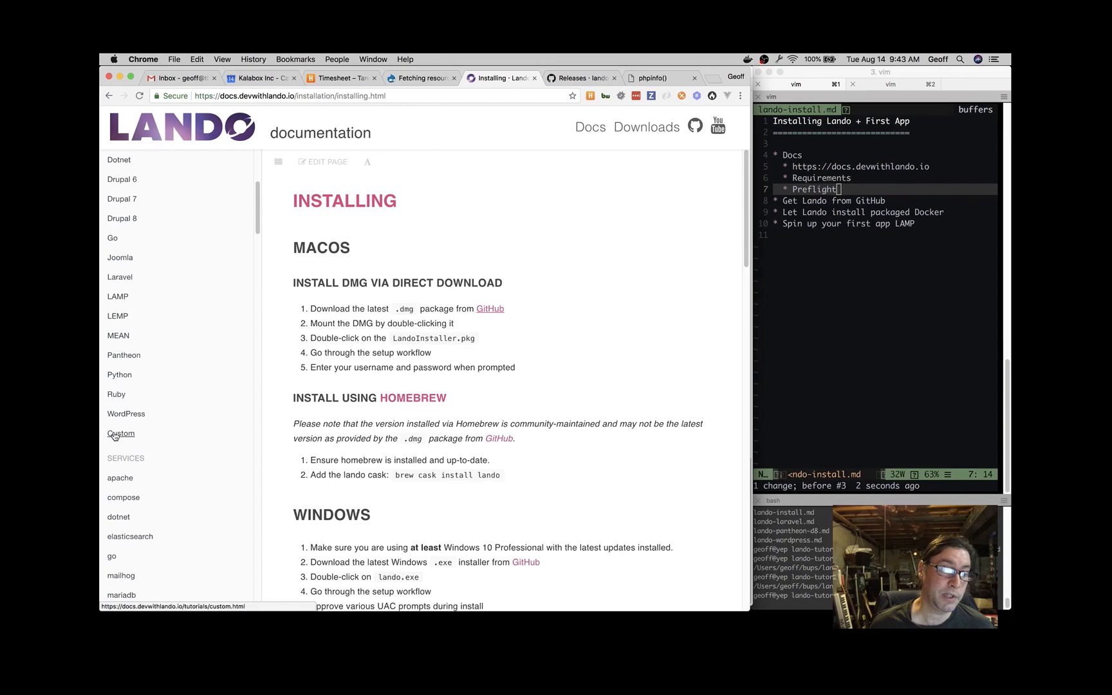
{"action": "mouse_move", "coordinate": [624, 388]}
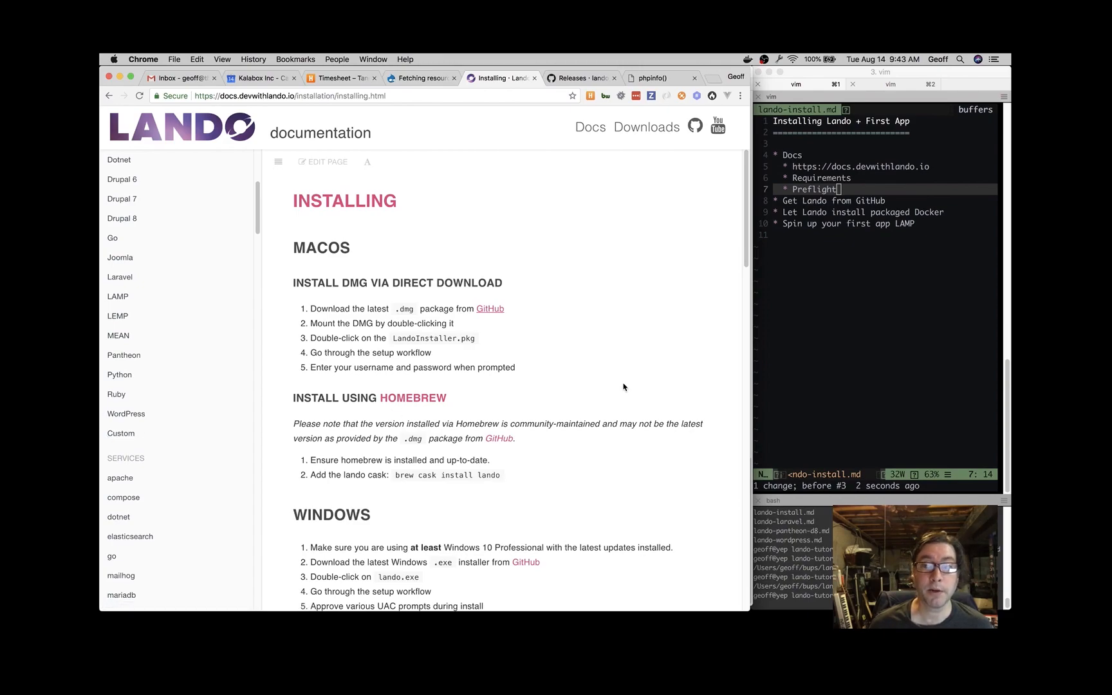